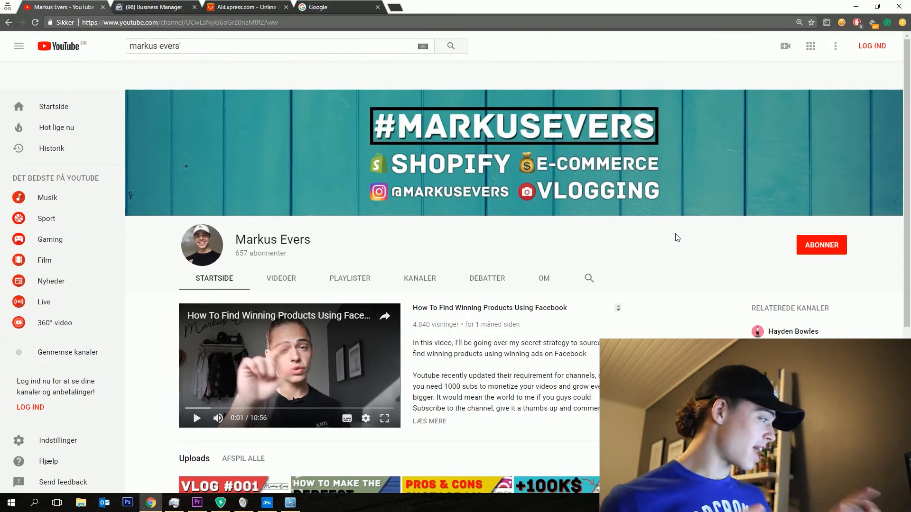
Step: Open the 001 - PPE - Test campaign, check its single ad, then return to its ad sets
scroll("down", 3)
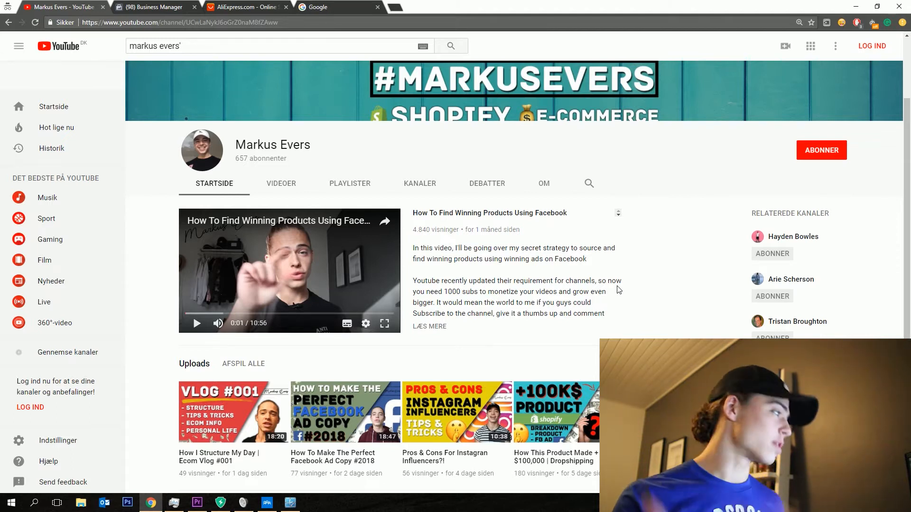
left_click(152, 7)
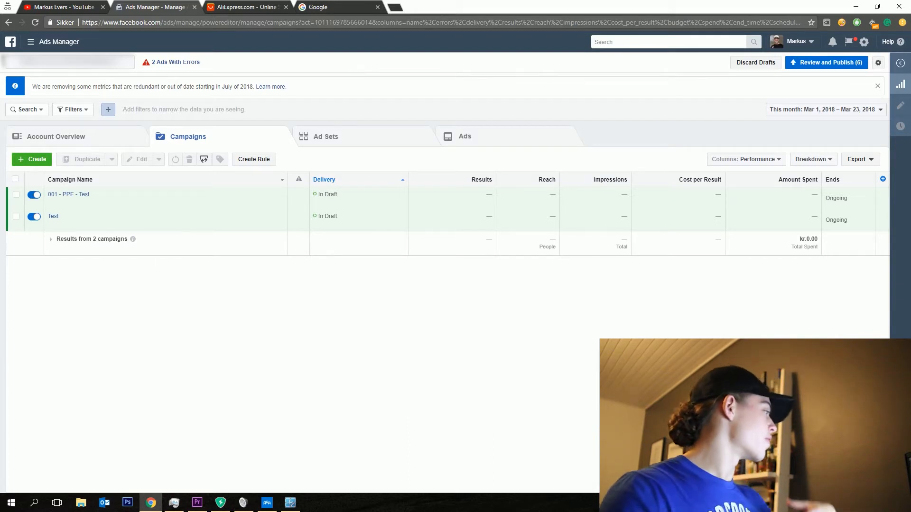
left_click(68, 194)
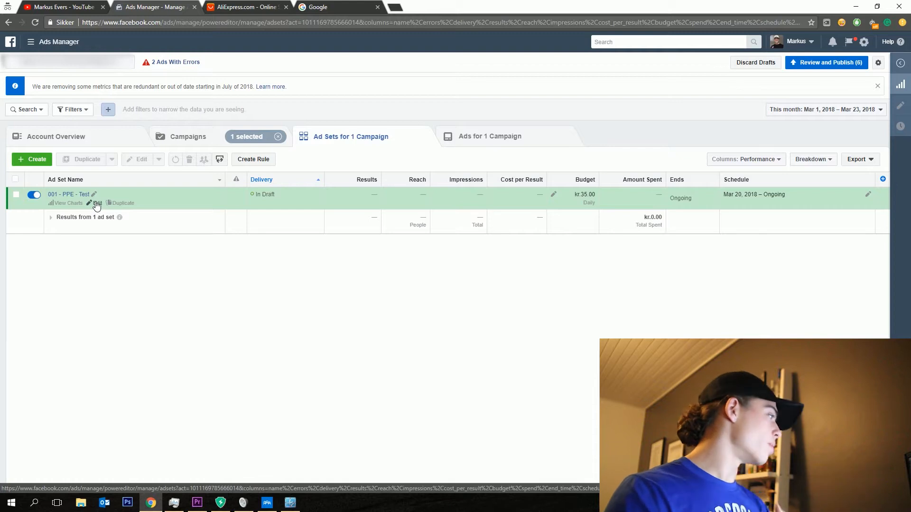
left_click(188, 137)
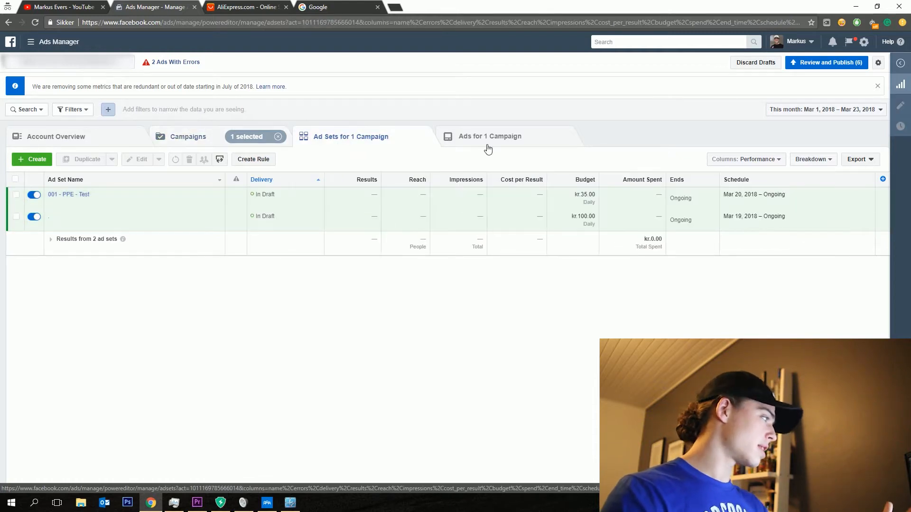
left_click(489, 136)
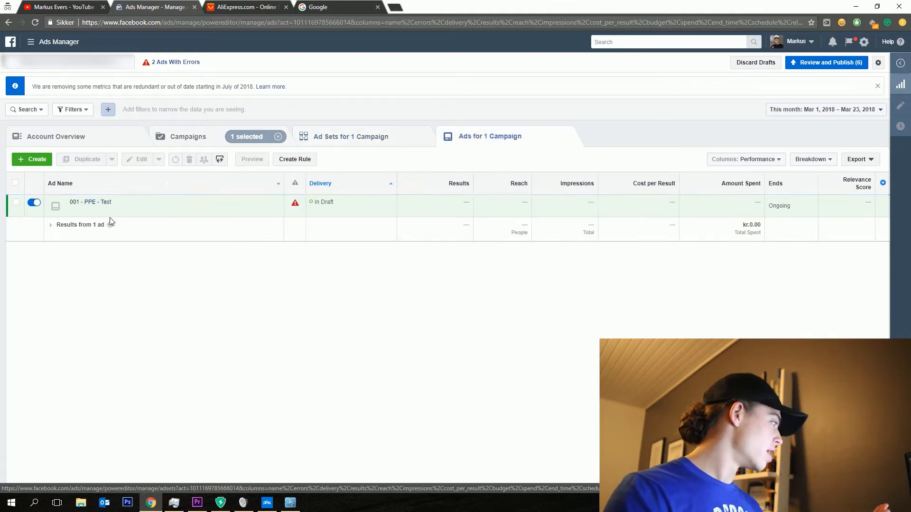
left_click(16, 201)
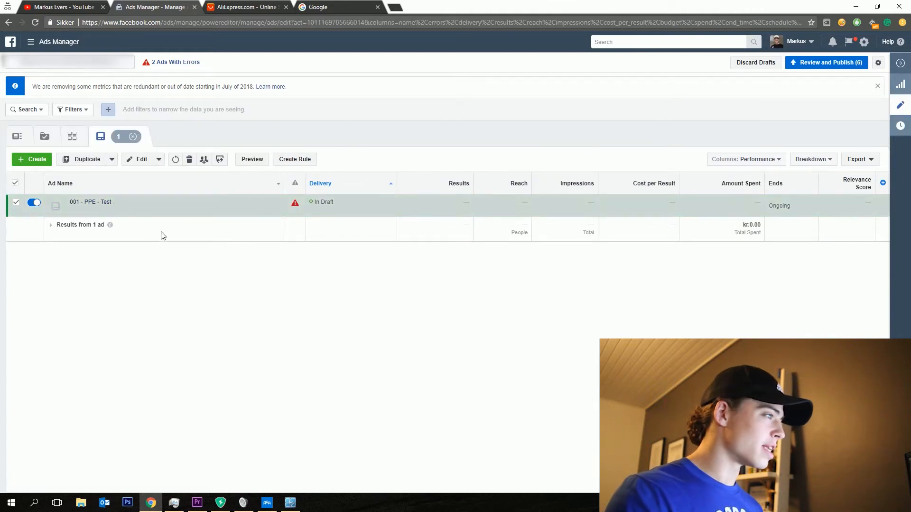
left_click(90, 201)
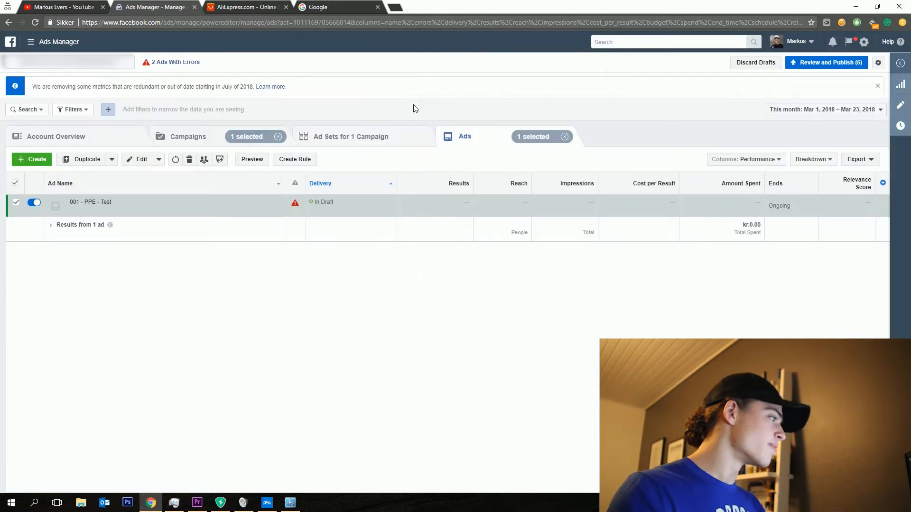
left_click(350, 136)
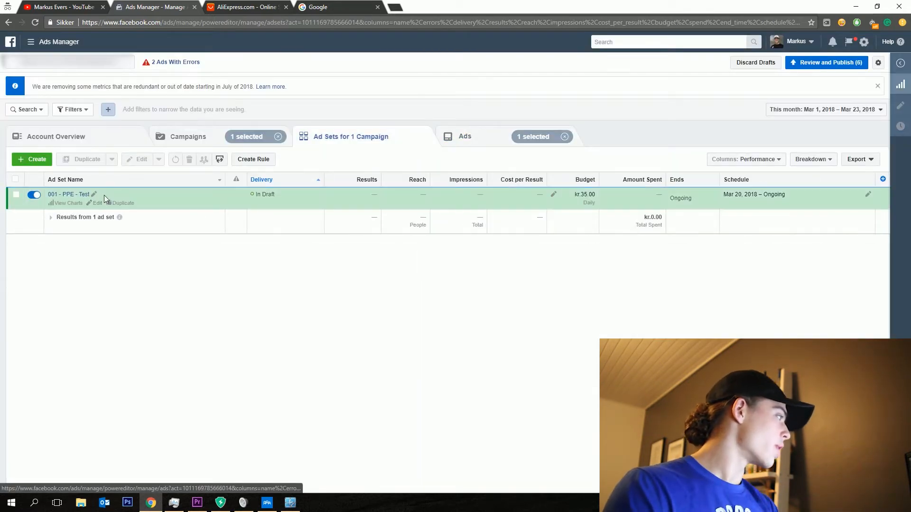
Step: Open the kr 35/day 001 - PPE - Test ad set in the editing panel
left_click(97, 203)
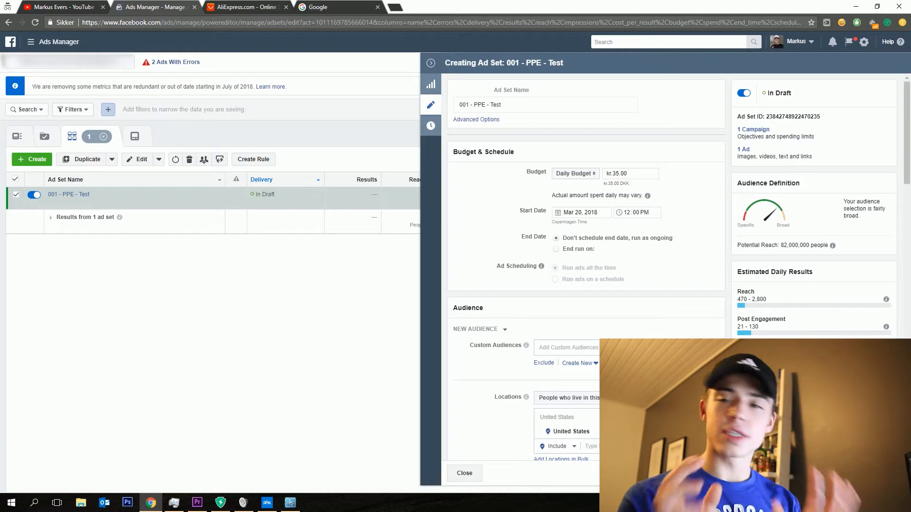
mouse_move(679, 192)
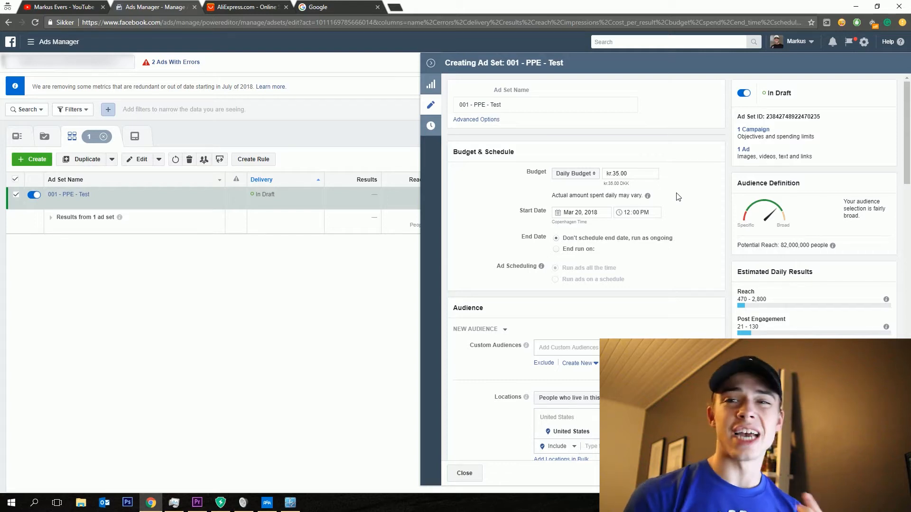
mouse_move(604, 184)
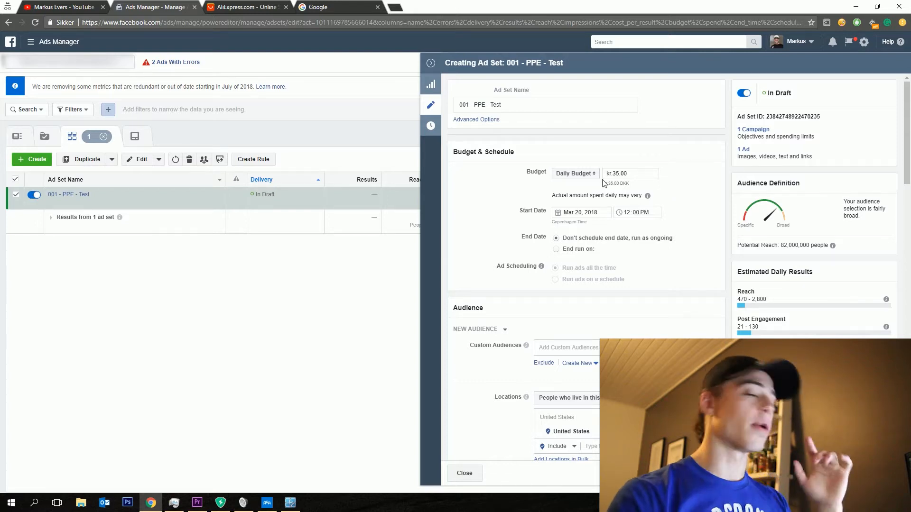
Step: Enter kr 40 as the daily budget and pick 25 March 2018 as the start date
left_click(628, 173)
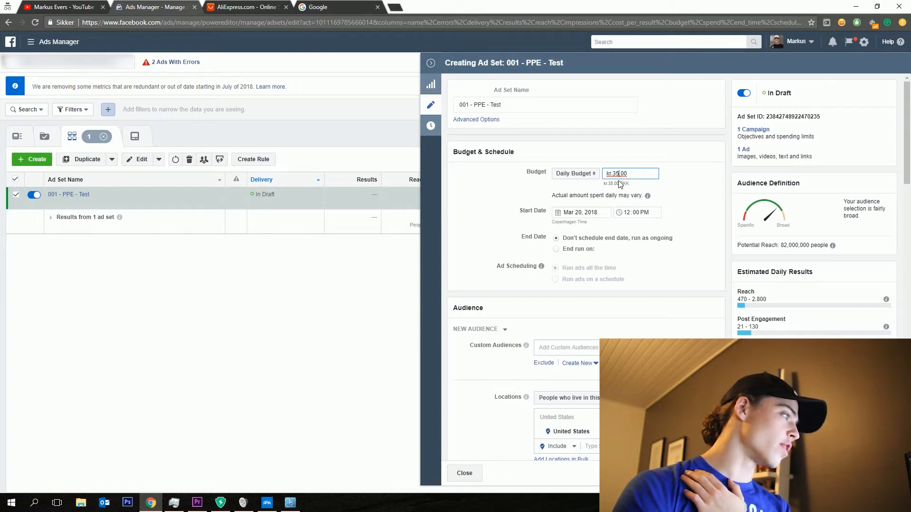
type("40")
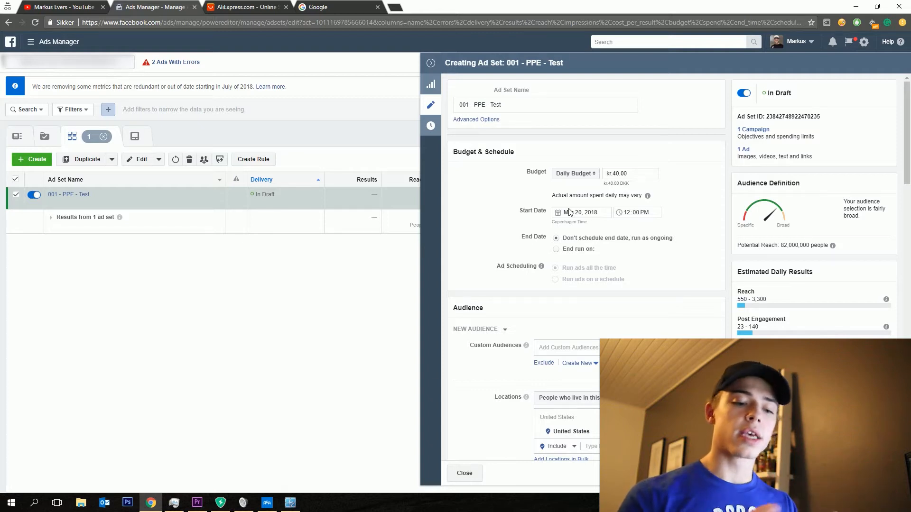
left_click(581, 212)
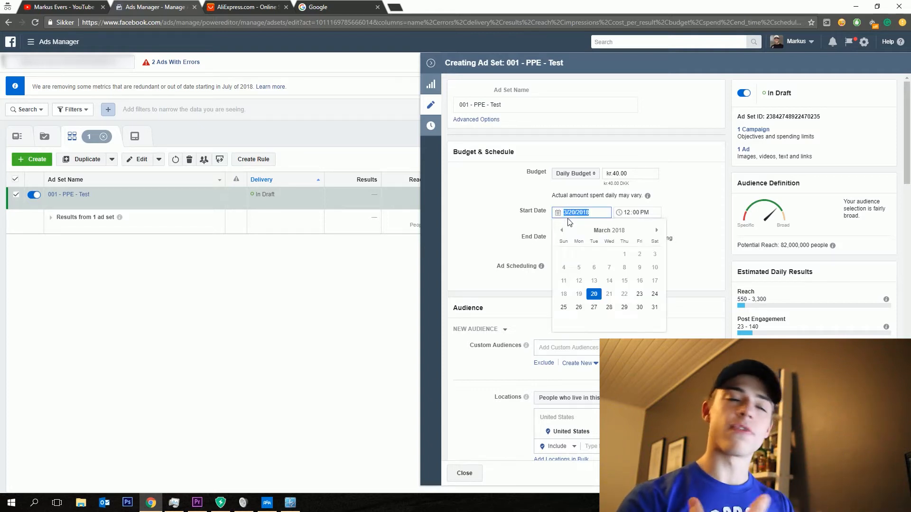
left_click(563, 307)
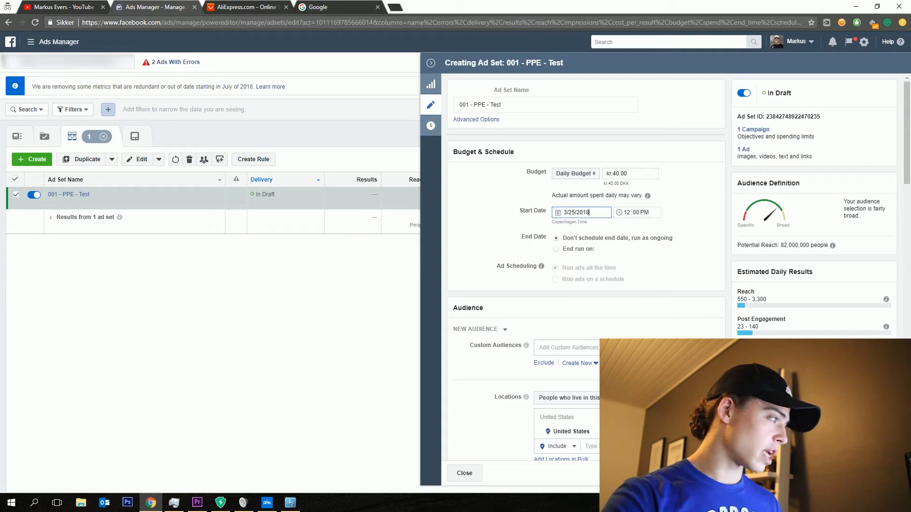
left_click(636, 212)
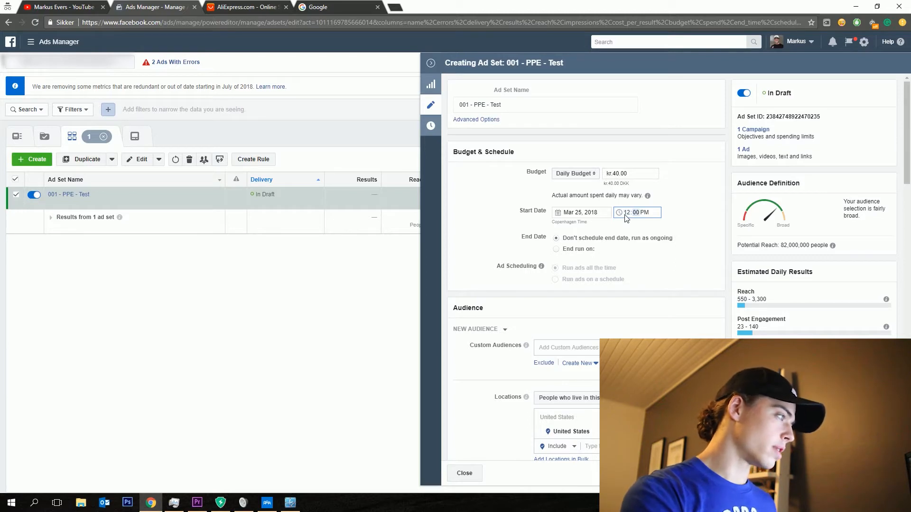
scroll("down", 3)
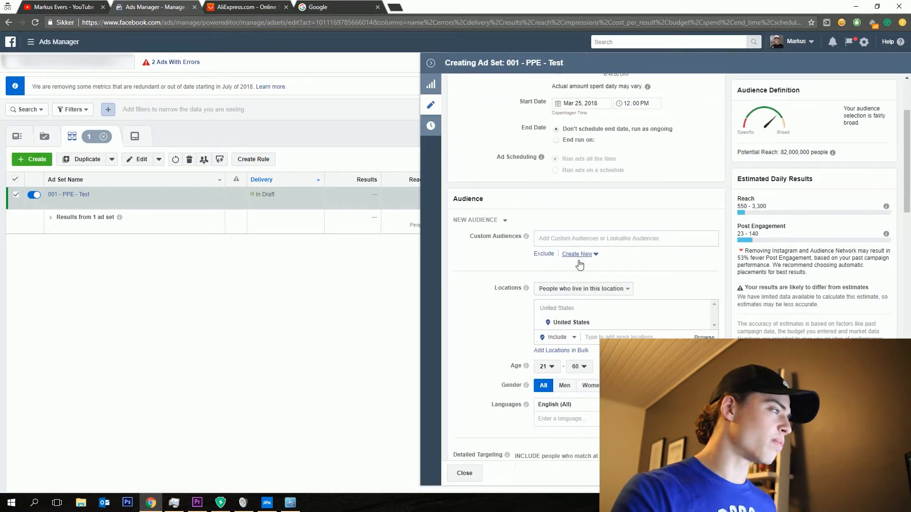
scroll("down", 3)
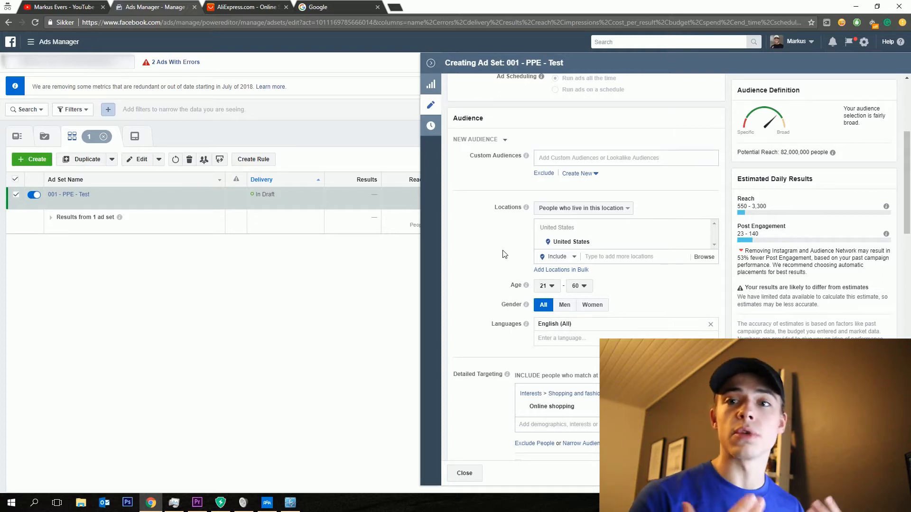
mouse_move(474, 213)
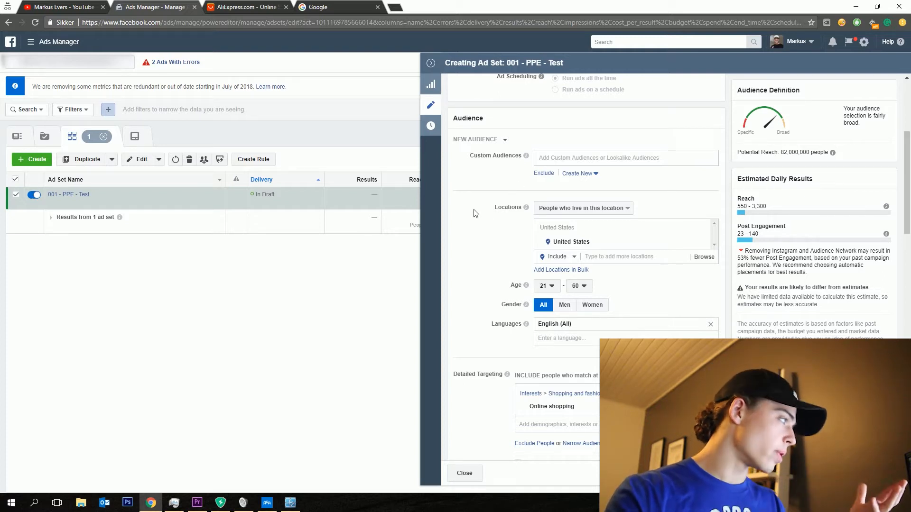
scroll("down", 3)
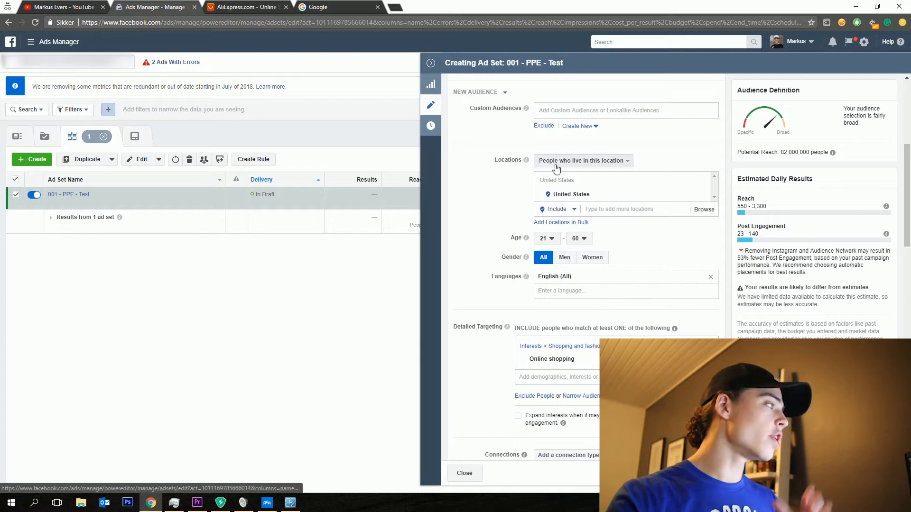
left_click(582, 161)
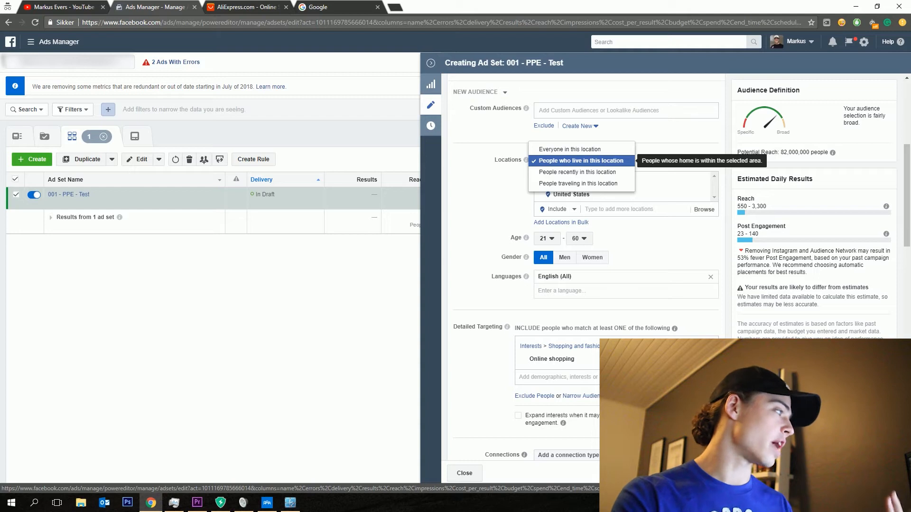
left_click(579, 160)
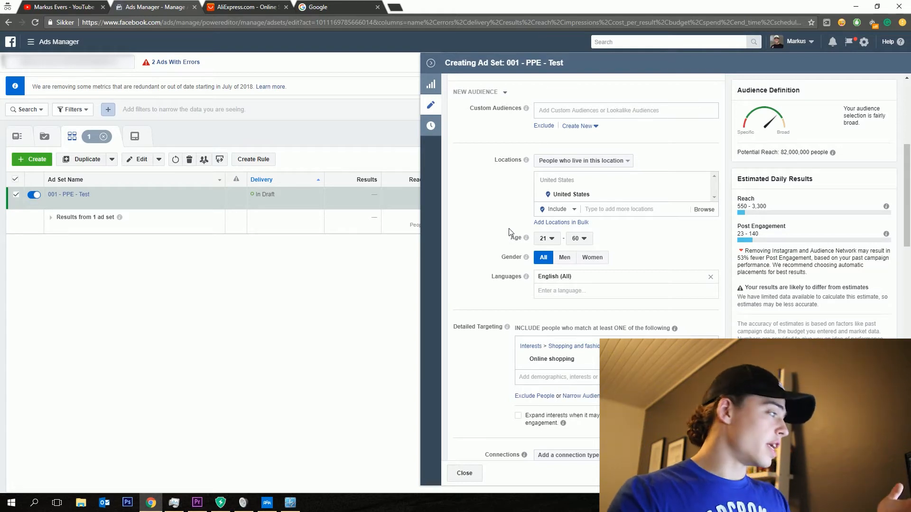
Step: Restrict the audience to women and set the age range to 17–60
scroll("down", 3)
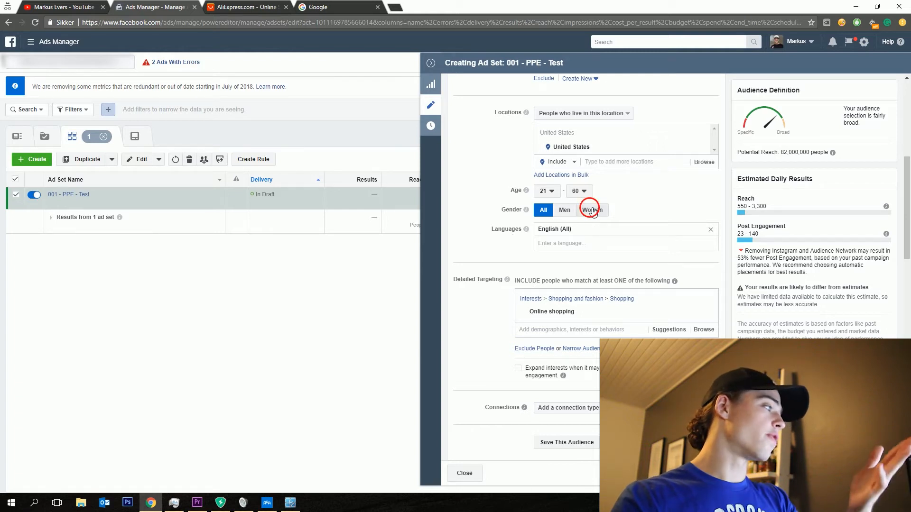
left_click(592, 209)
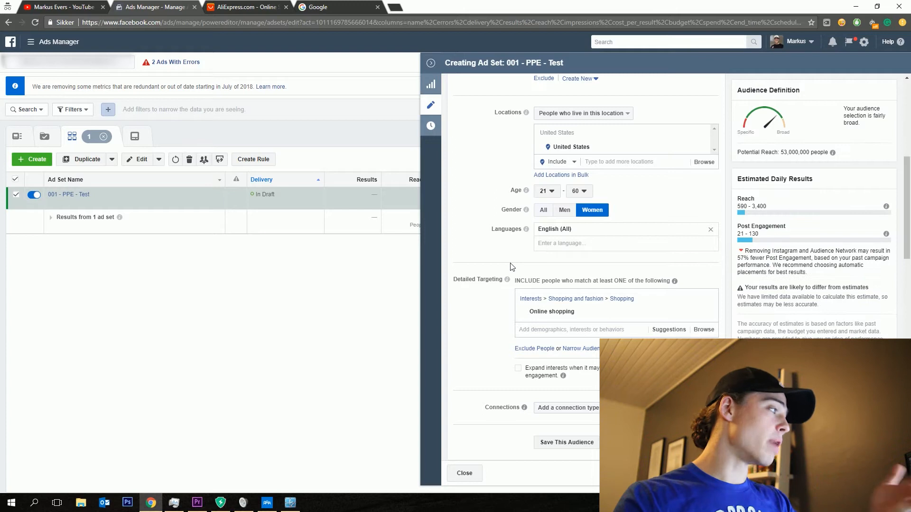
mouse_move(521, 250)
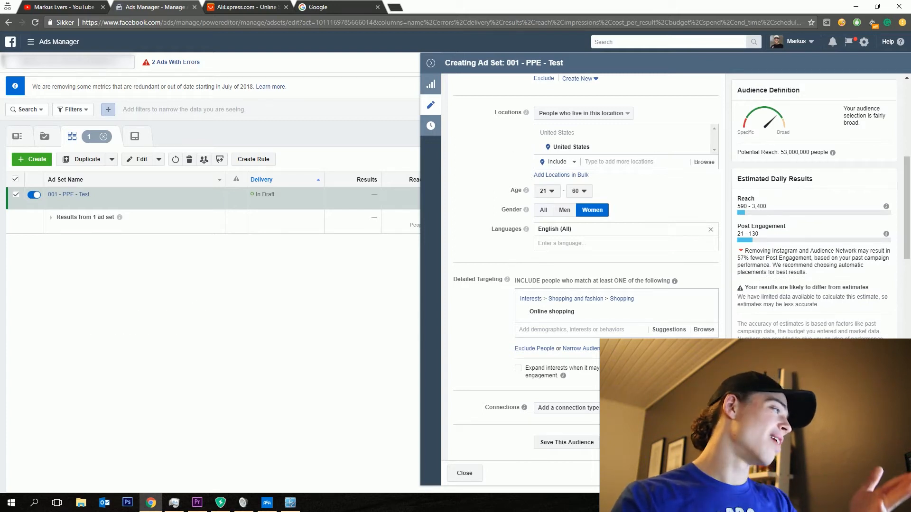
left_click(545, 191)
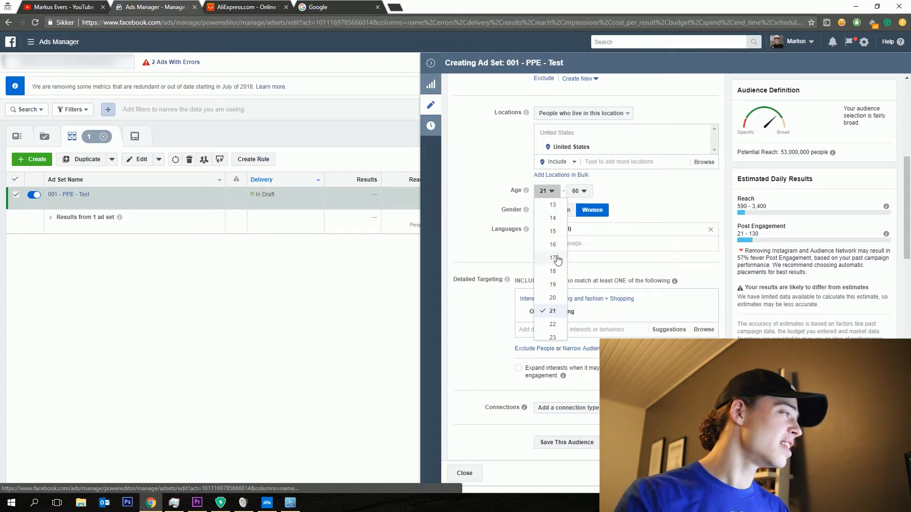
left_click(552, 258)
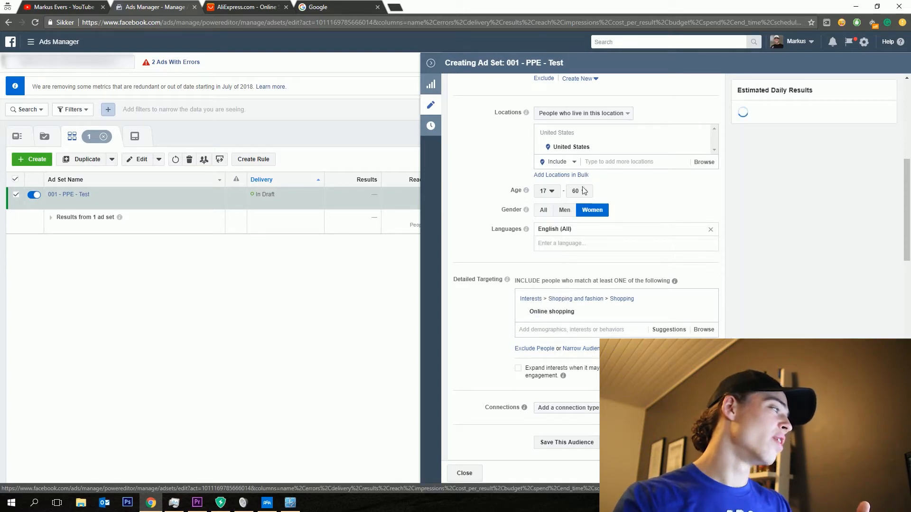
left_click(579, 191)
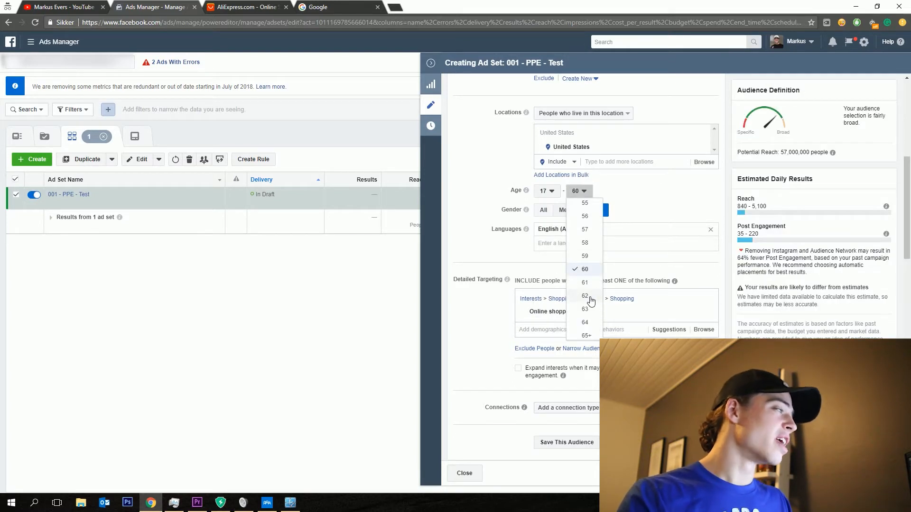
left_click(591, 210)
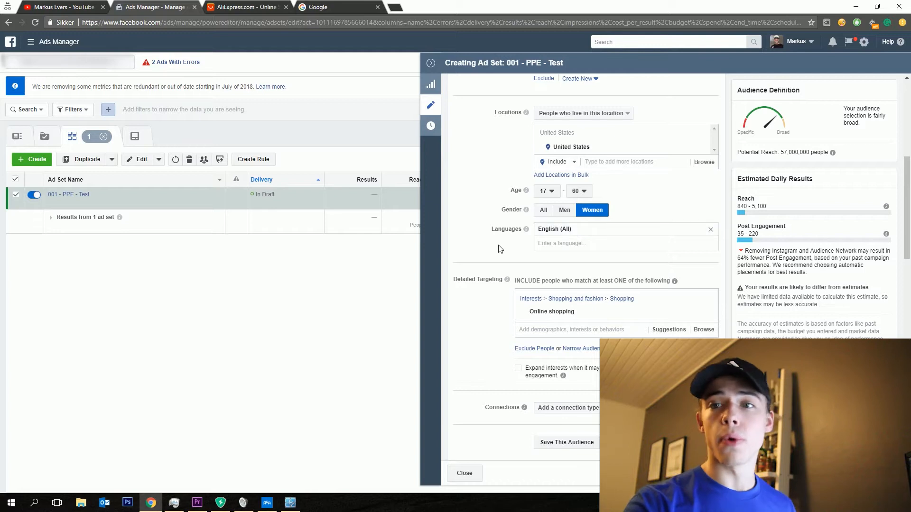
scroll("down", 3)
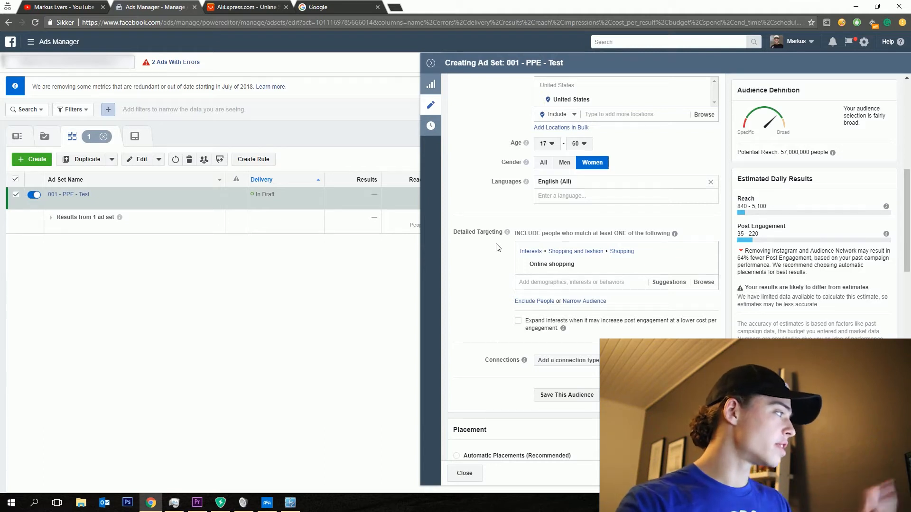
scroll("down", 3)
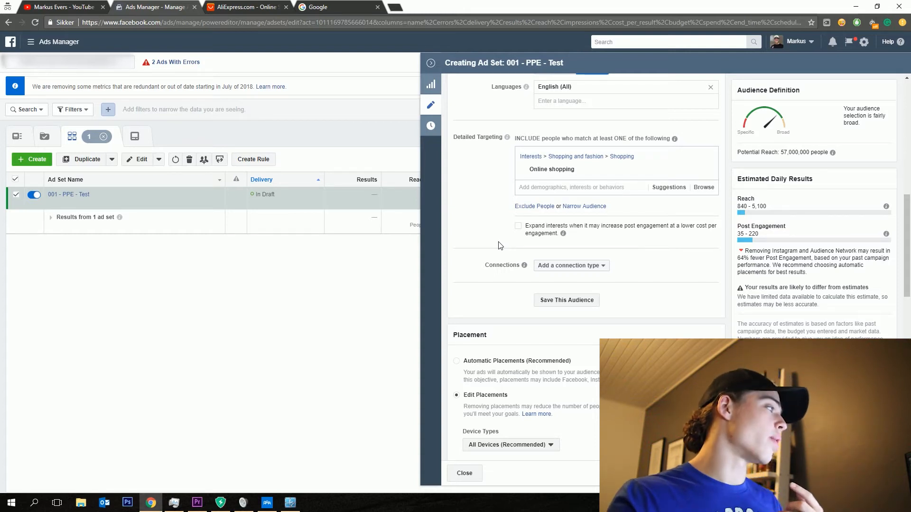
mouse_move(507, 235)
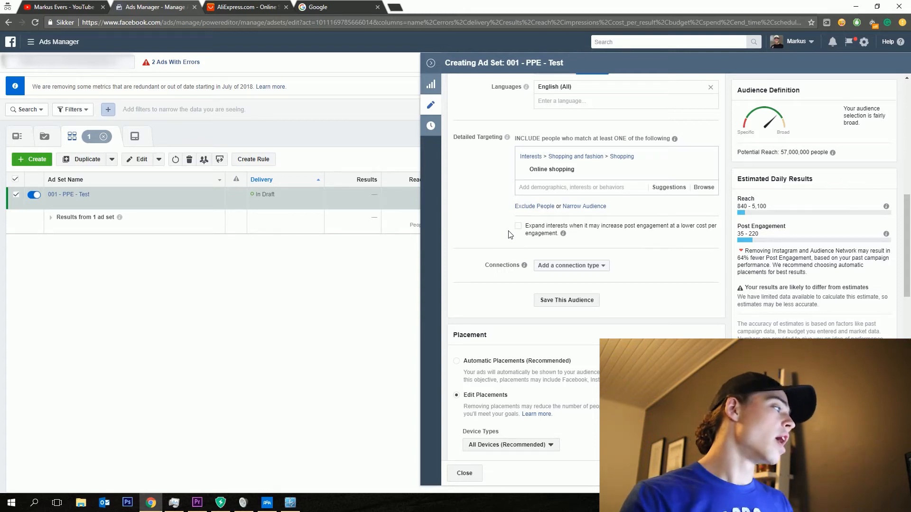
Step: Add a narrowing group, search 'dog owner' and select the Dog owners behavior
left_click(584, 206)
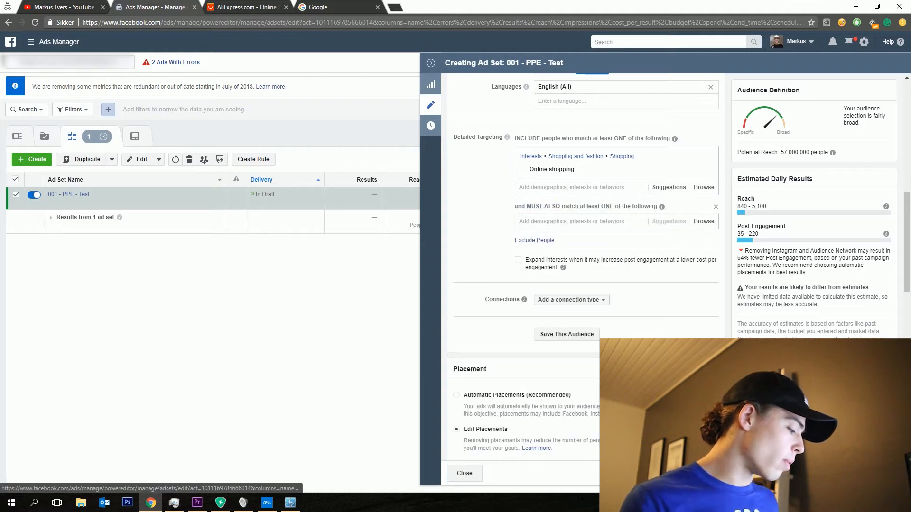
left_click(581, 222)
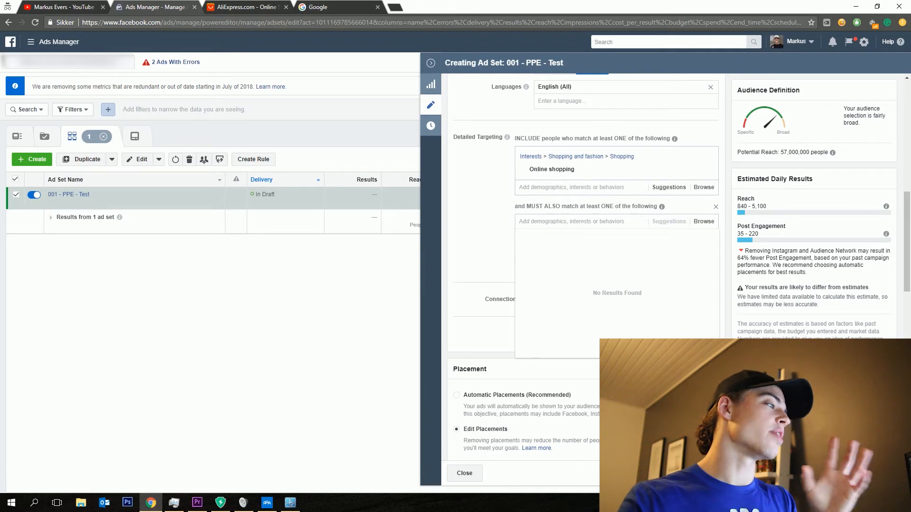
type("dog owner")
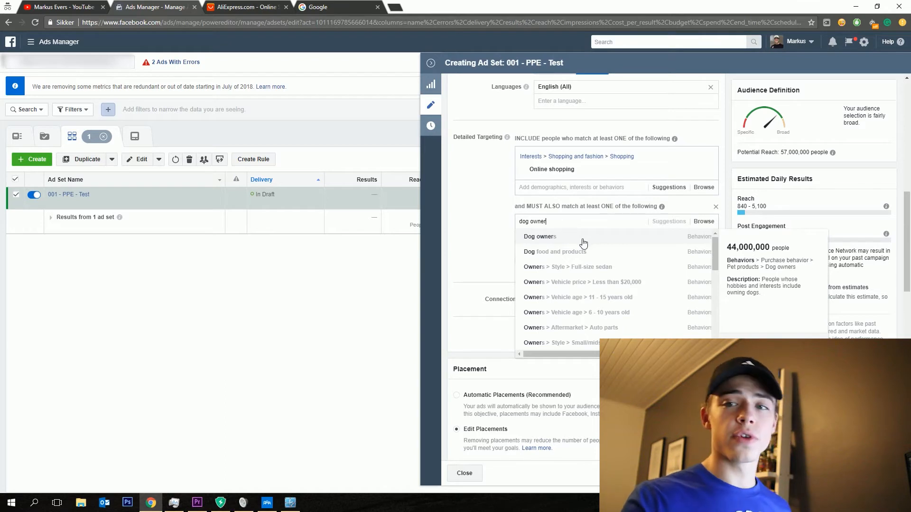
double_click(539, 221)
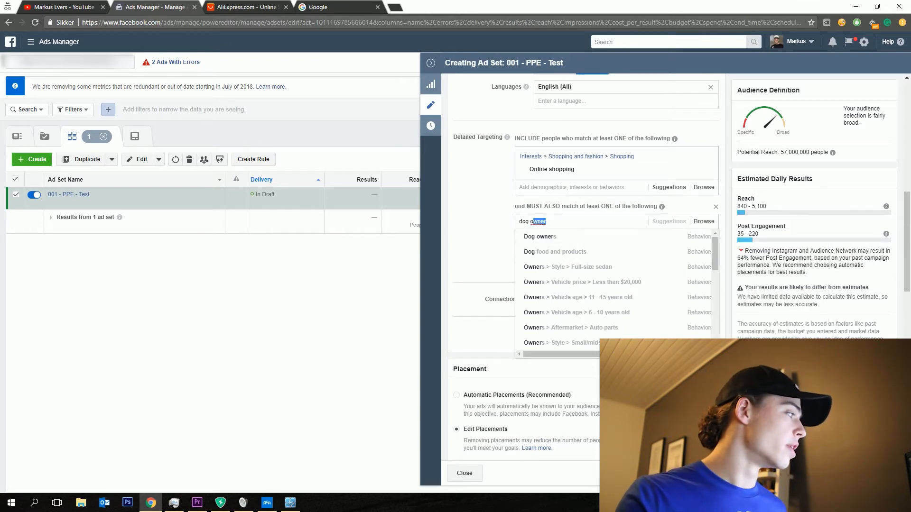
mouse_move(538, 236)
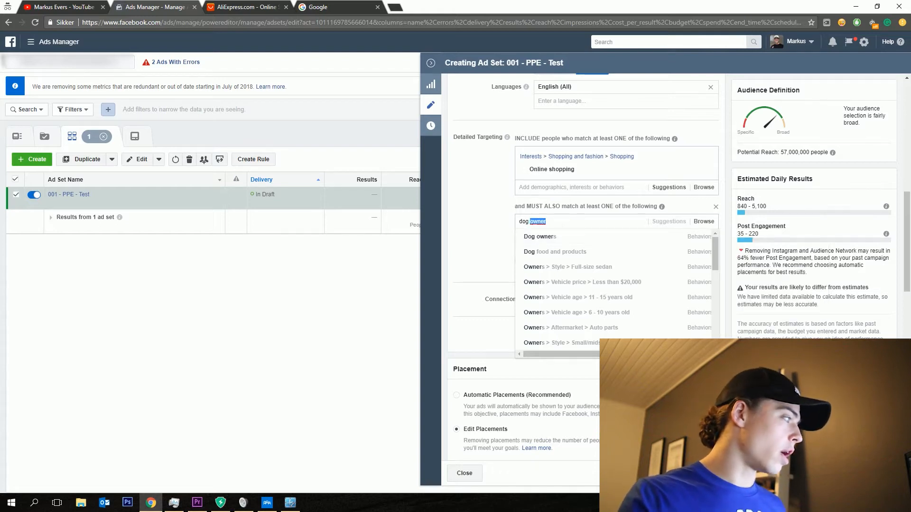
type("lovers")
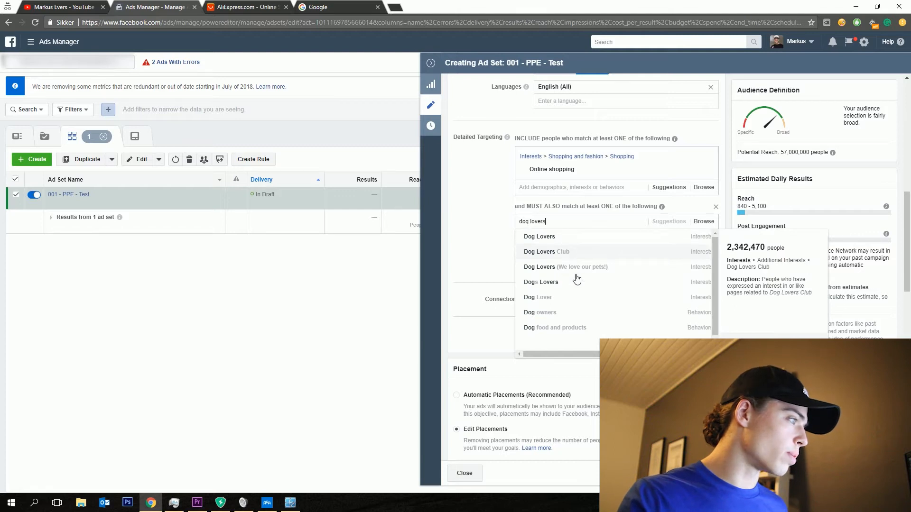
mouse_move(572, 316)
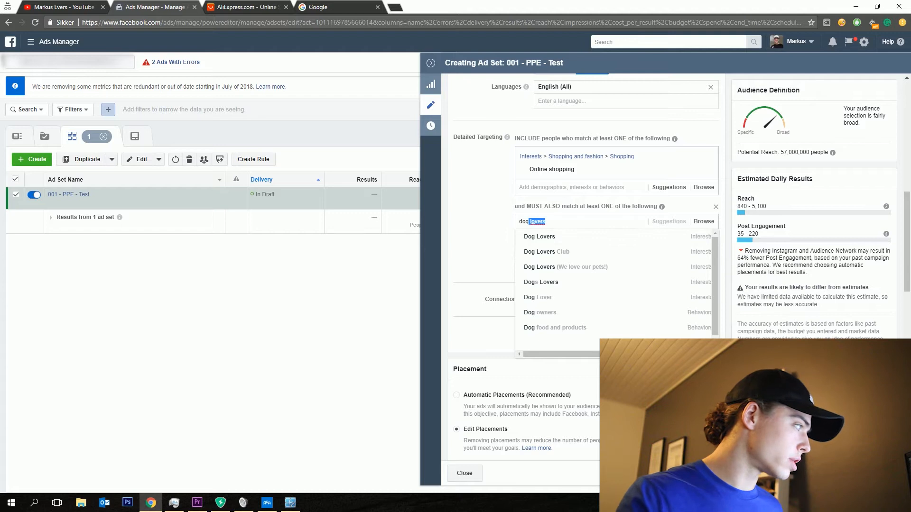
key("Backspace")
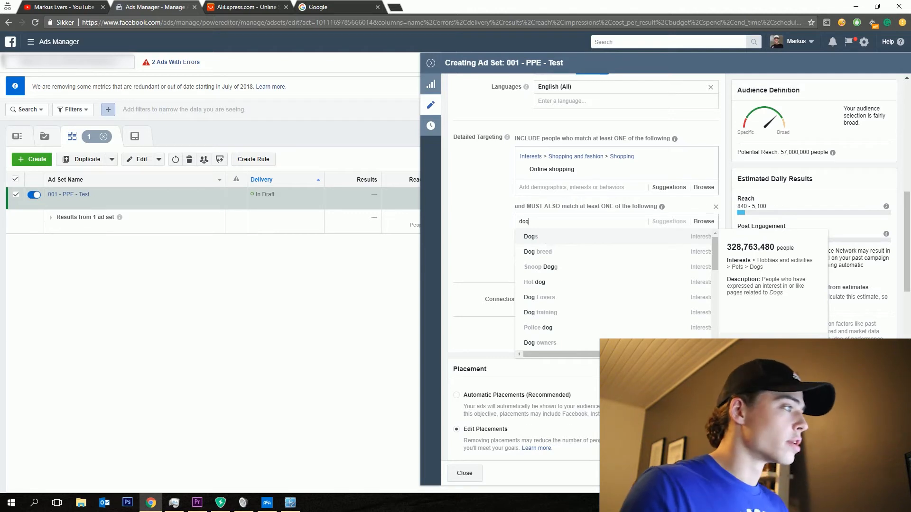
left_click(530, 236)
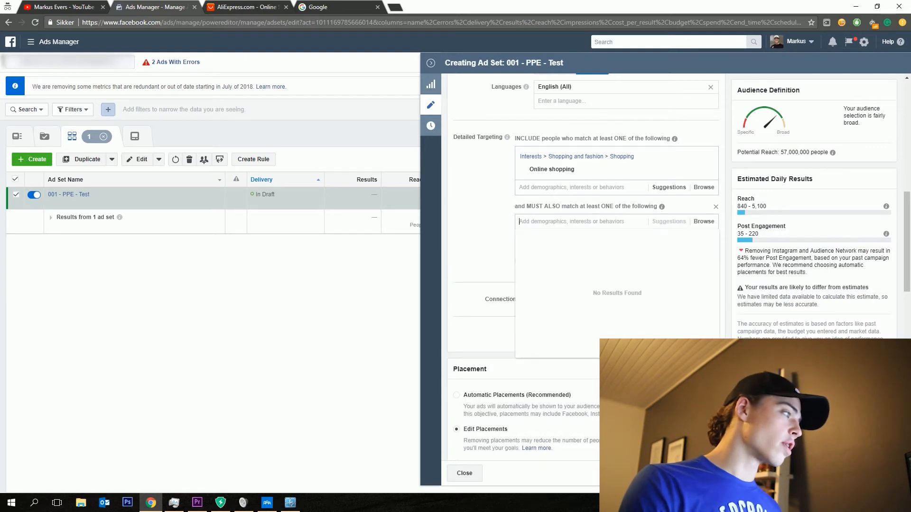
type("dog owner")
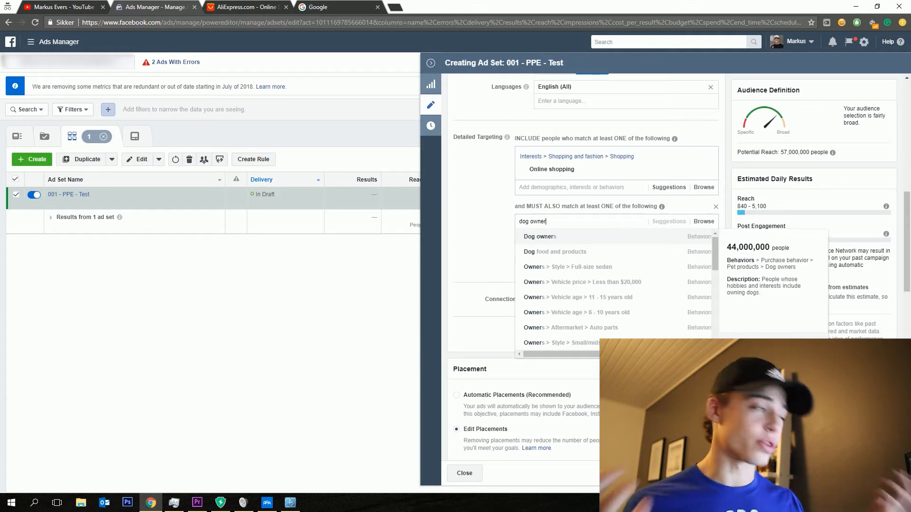
mouse_move(579, 241)
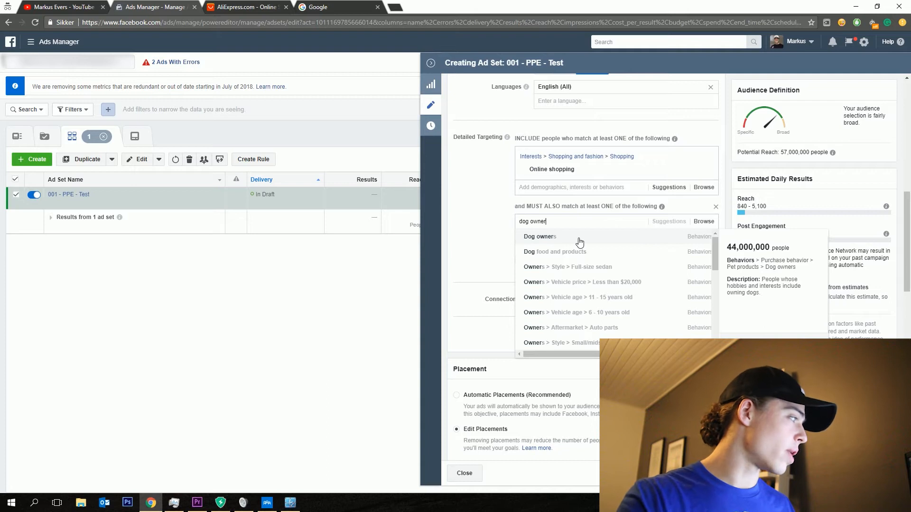
left_click(539, 237)
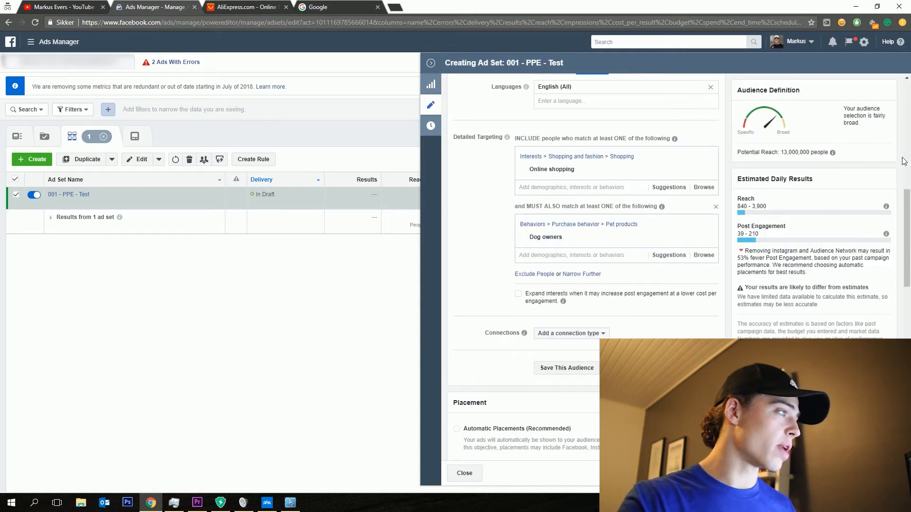
Step: Search 'i love' in the new narrowing box and add the I Love Dogs interest
scroll("down", 3)
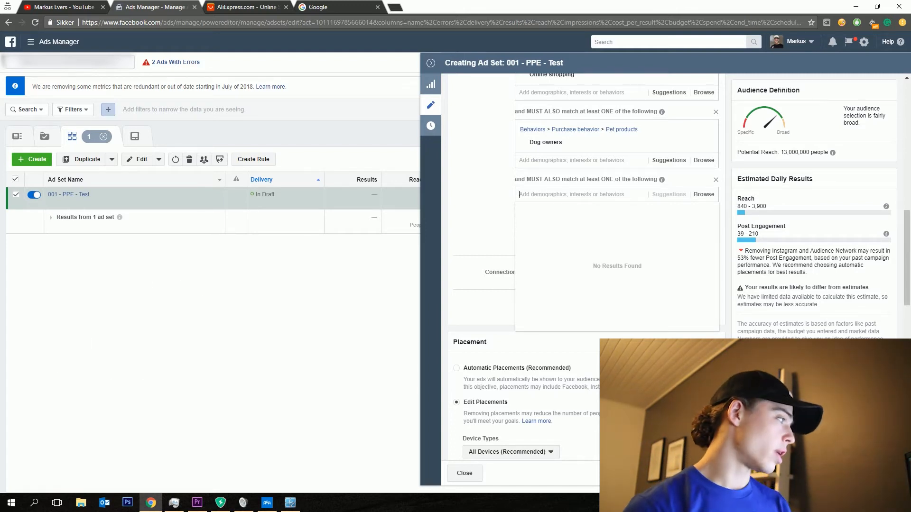
type("i lov")
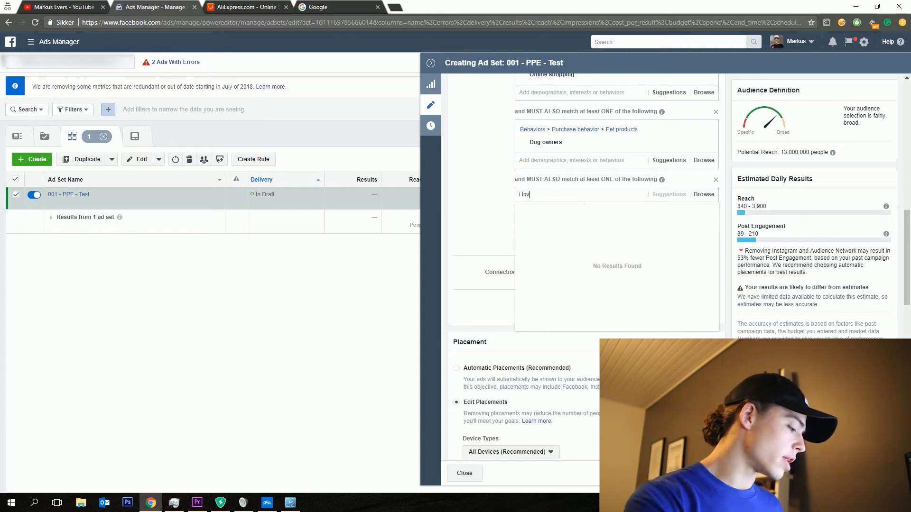
type("e")
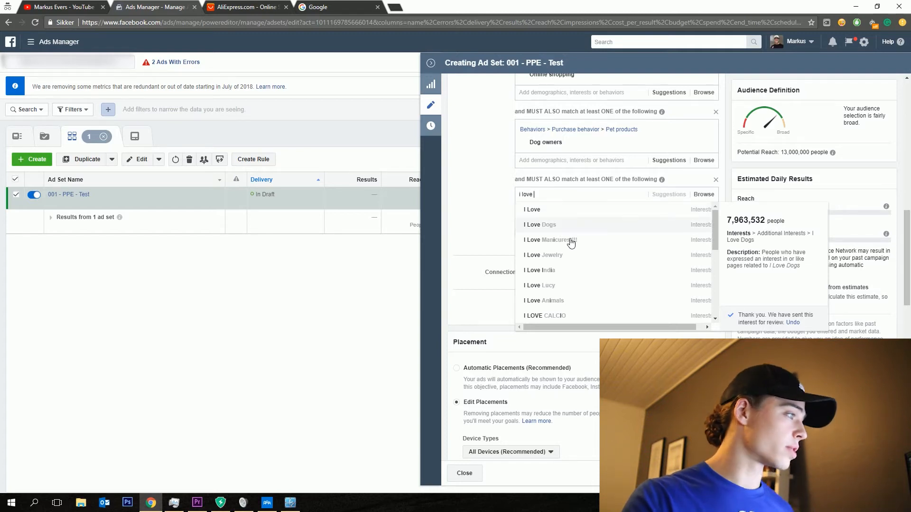
left_click(538, 225)
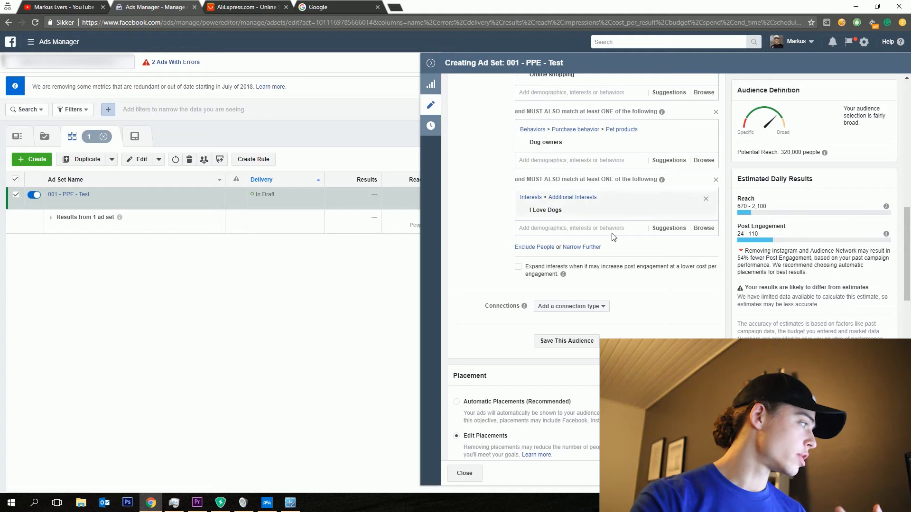
mouse_move(668, 228)
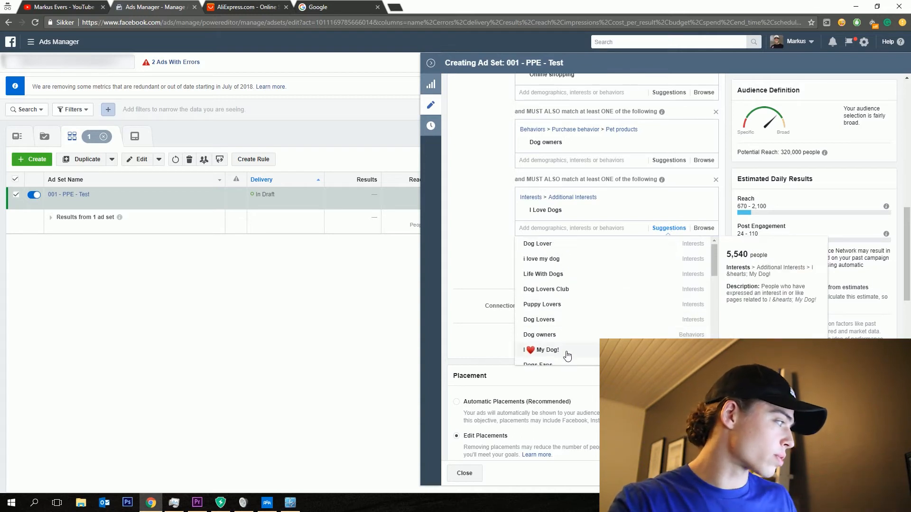
Step: Add the I ♥ My Dog!, Dog Lover, Puppy Lovers and Life With Dogs interests
left_click(542, 349)
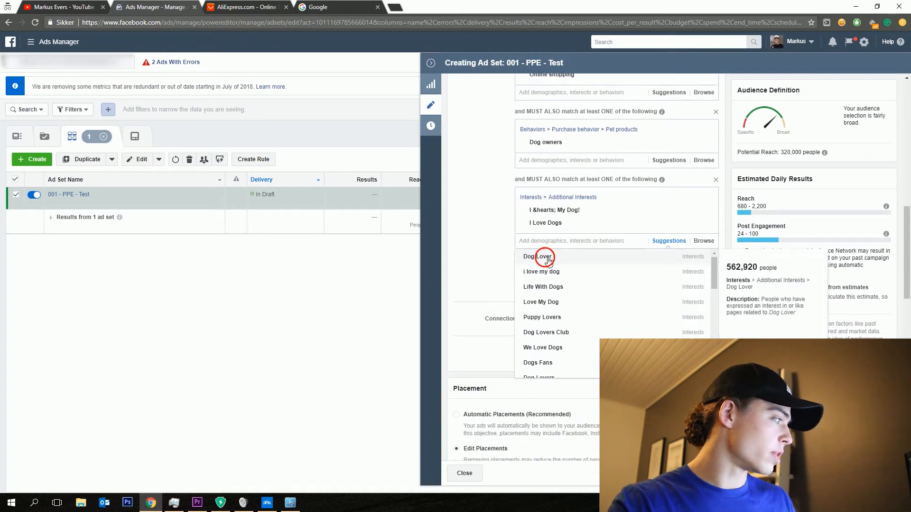
left_click(538, 256)
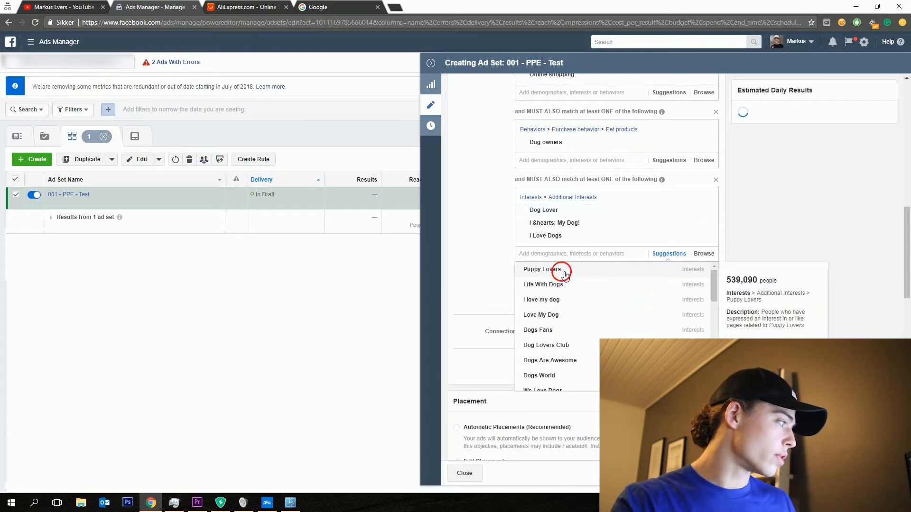
left_click(541, 269)
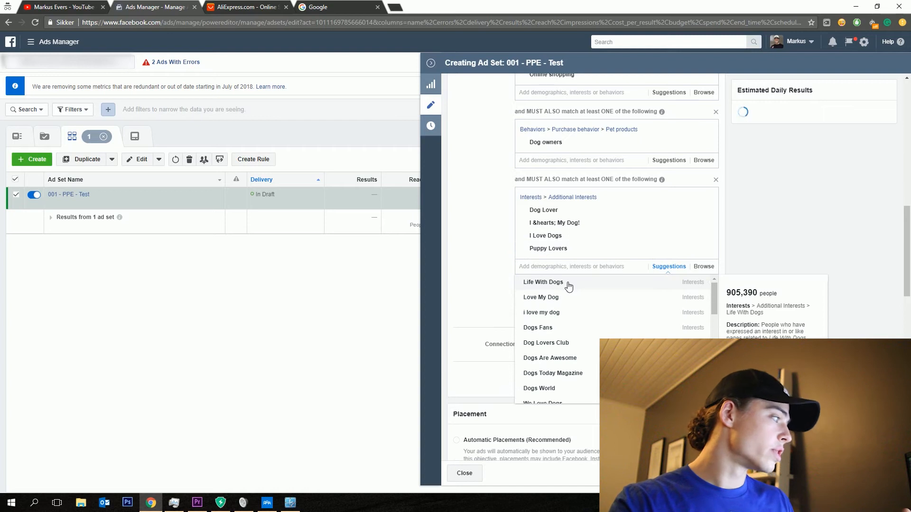
left_click(542, 282)
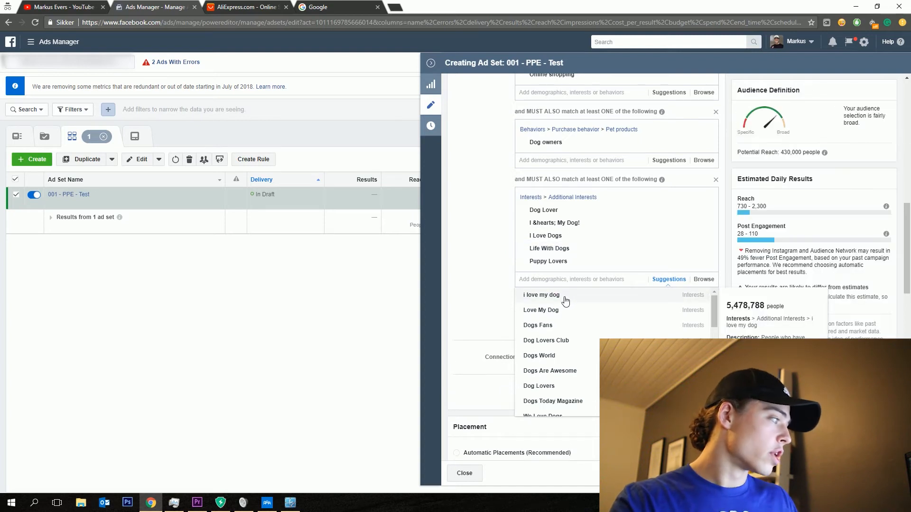
Step: Add Love My Dog, Dogs World, Dogs Fans and Dog Lovers Club from suggestions
left_click(540, 295)
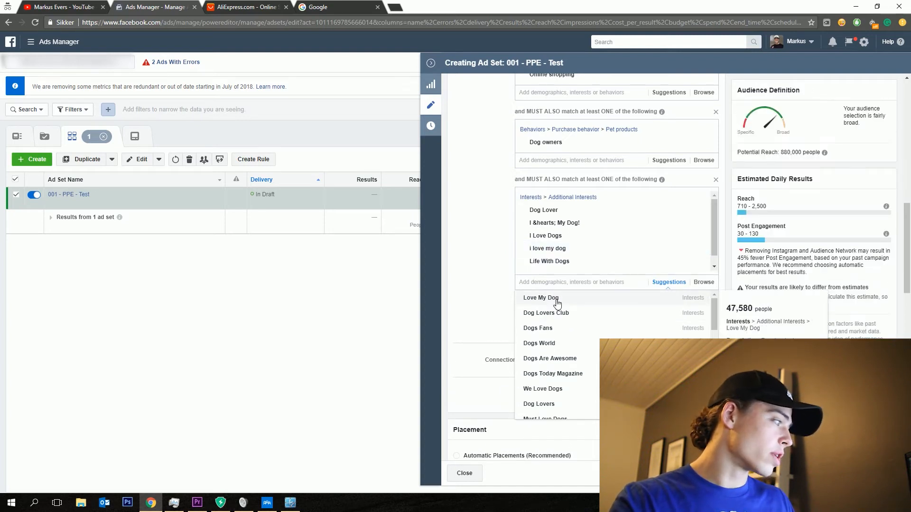
left_click(540, 297)
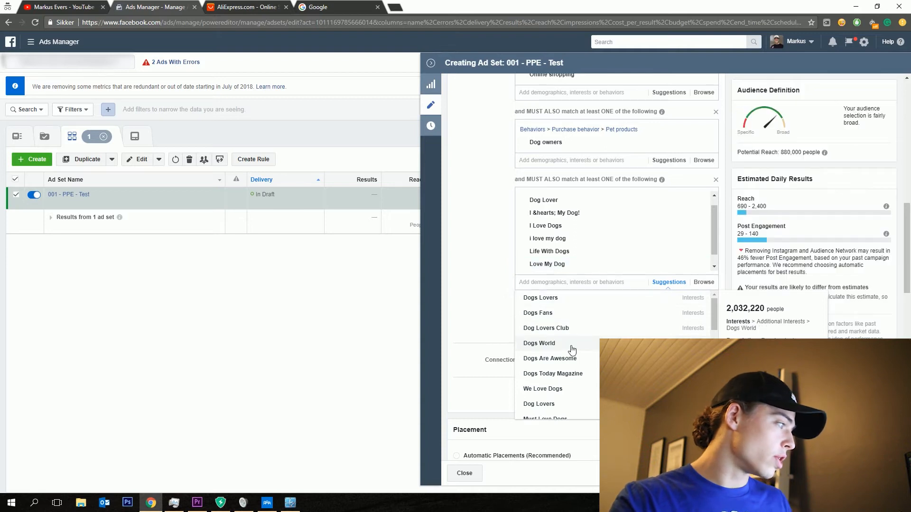
mouse_move(575, 360)
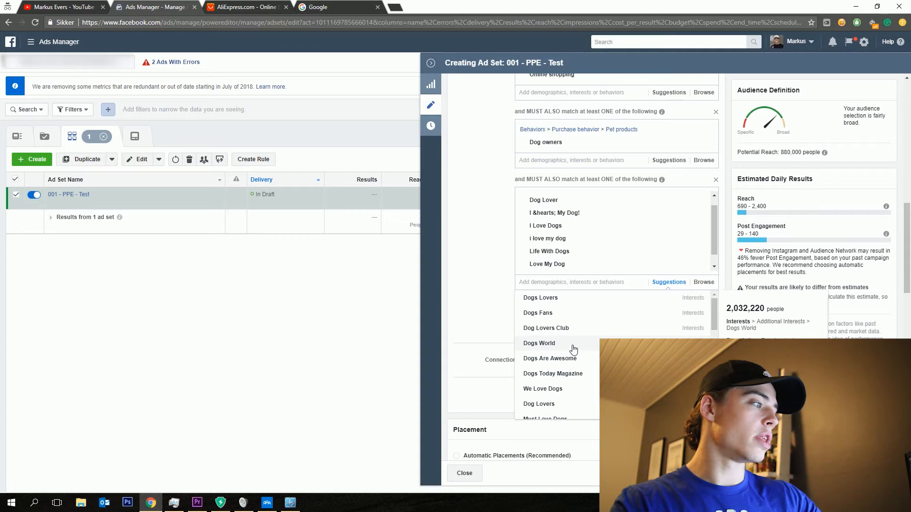
mouse_move(573, 352)
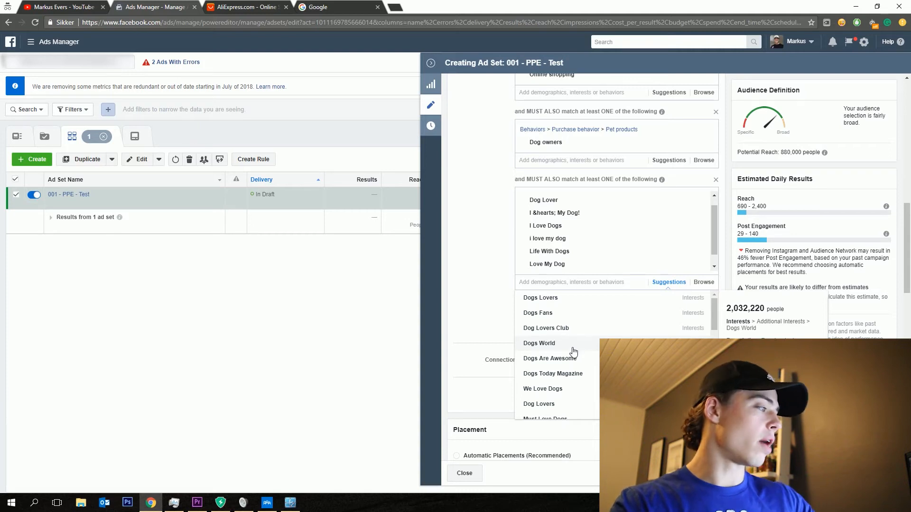
mouse_move(573, 346)
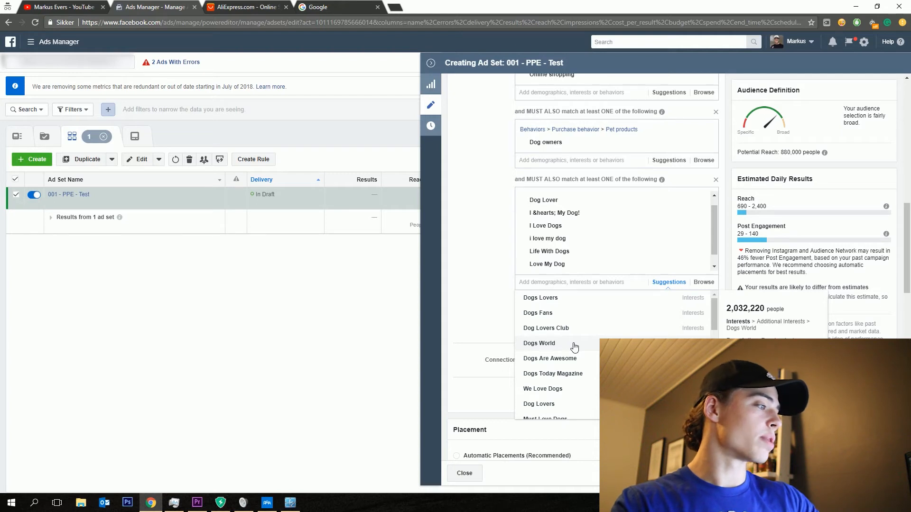
left_click(539, 343)
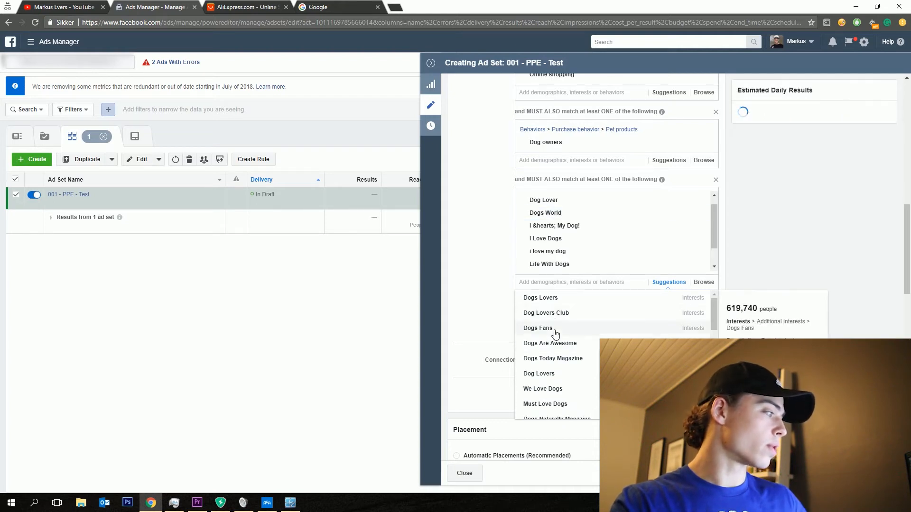
left_click(537, 328)
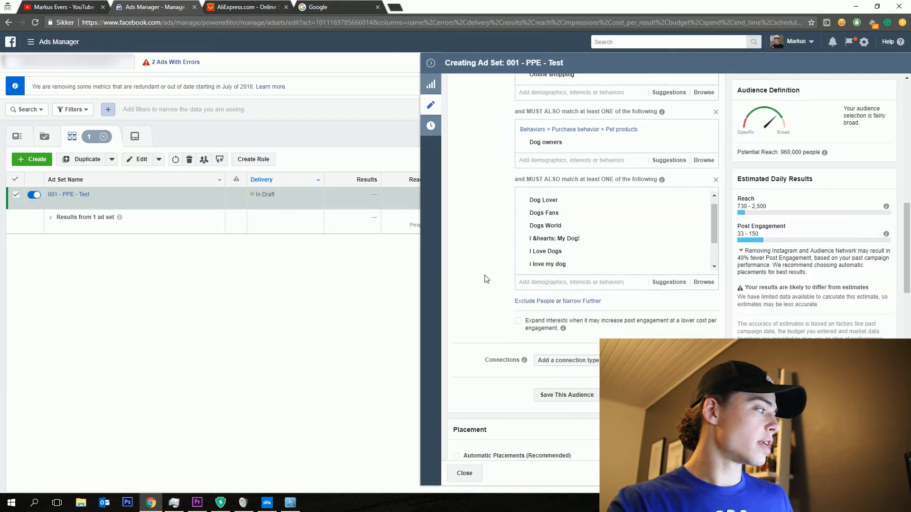
left_click(668, 281)
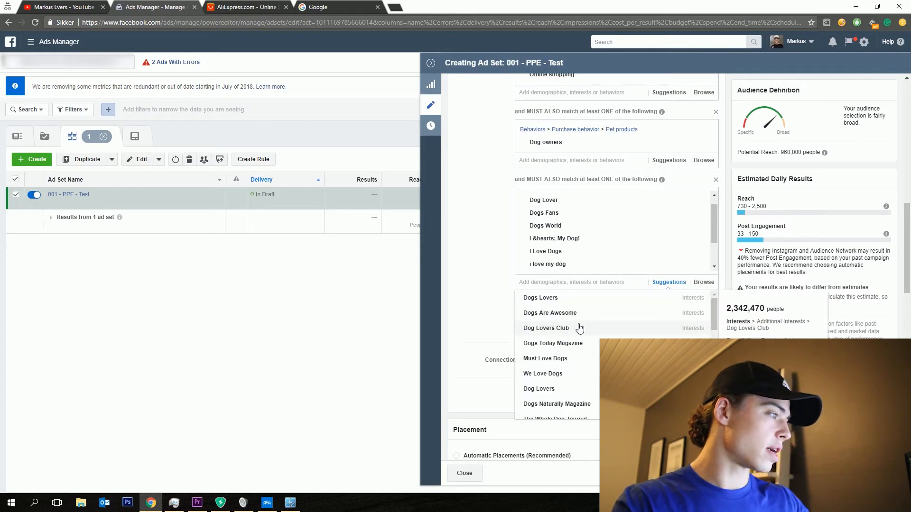
left_click(546, 328)
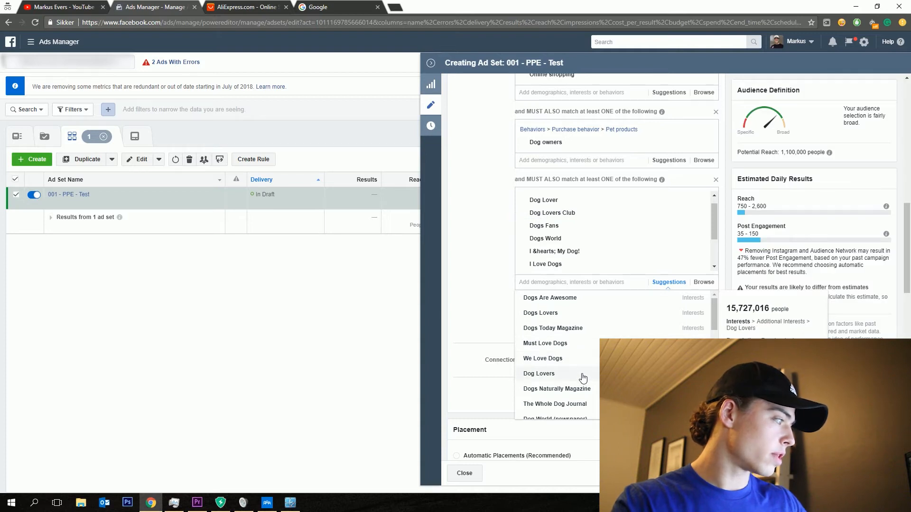
mouse_move(552, 329)
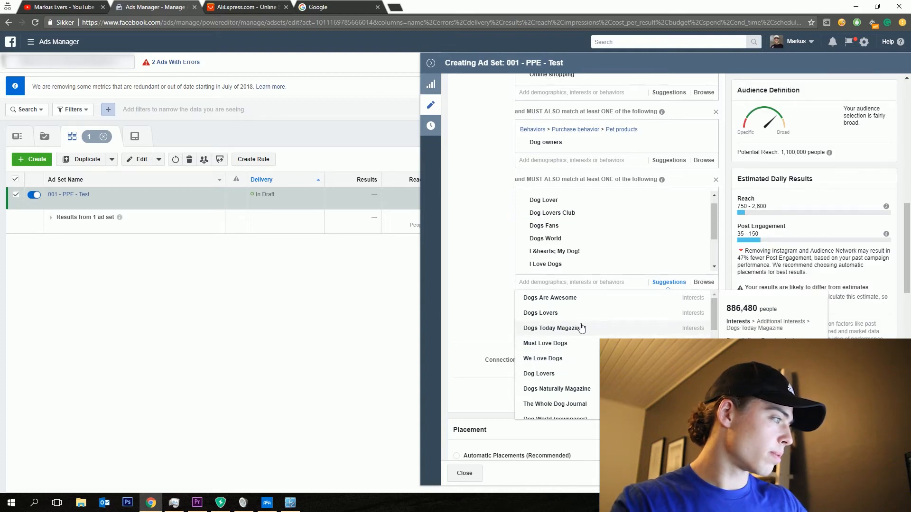
mouse_move(583, 332)
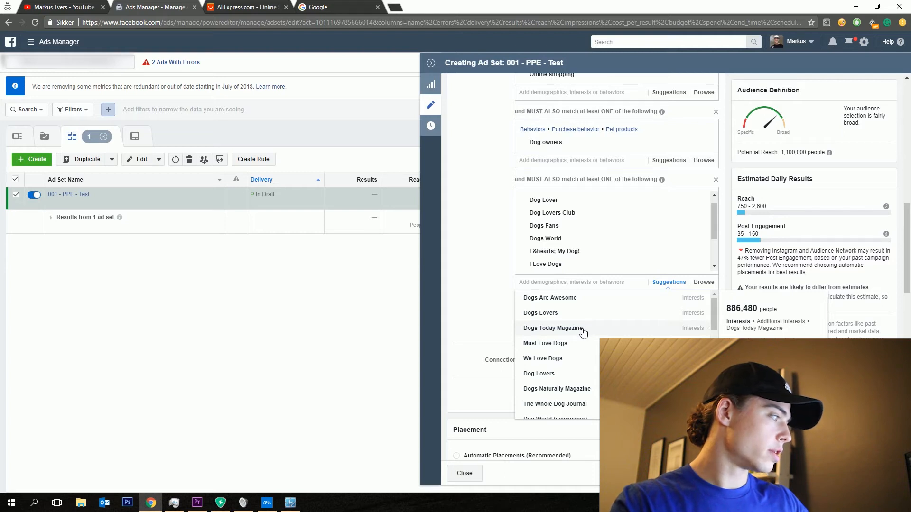
Step: Add Dogs Today Magazine from the suggestions to the dog-interest group
left_click(552, 328)
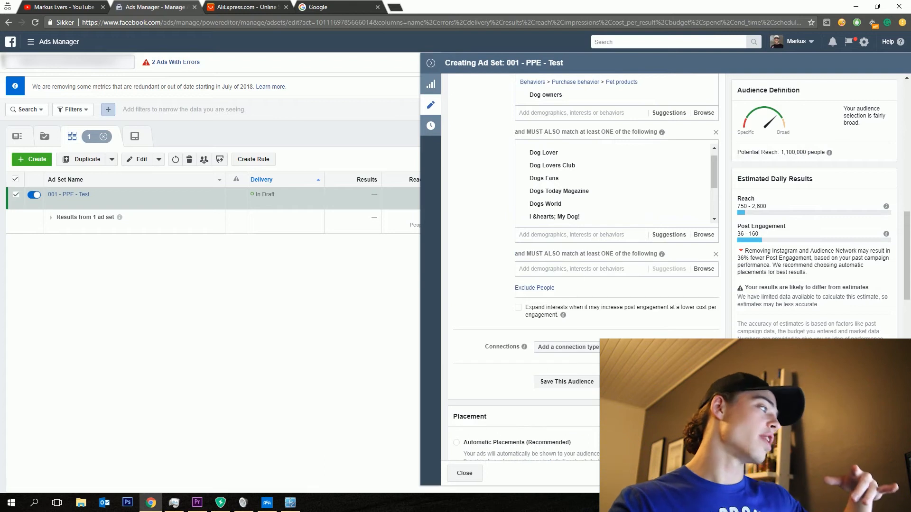
scroll("up", 3)
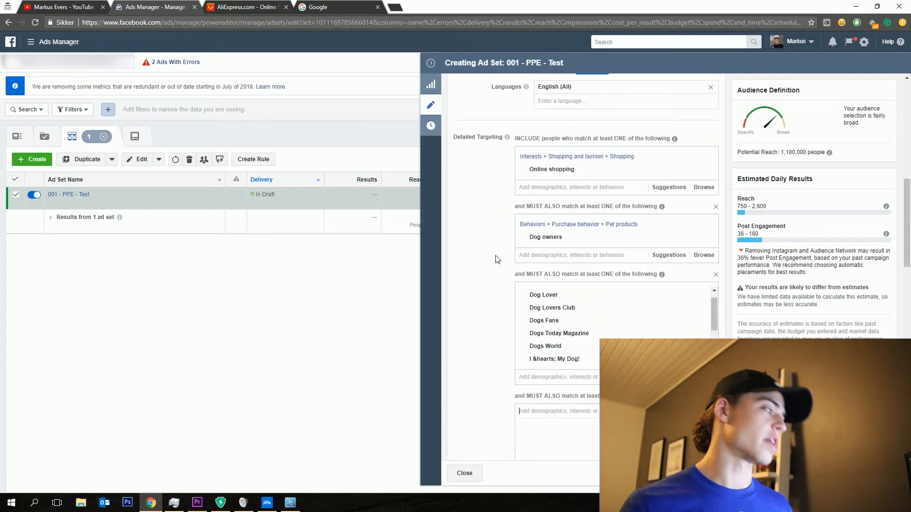
mouse_move(489, 262)
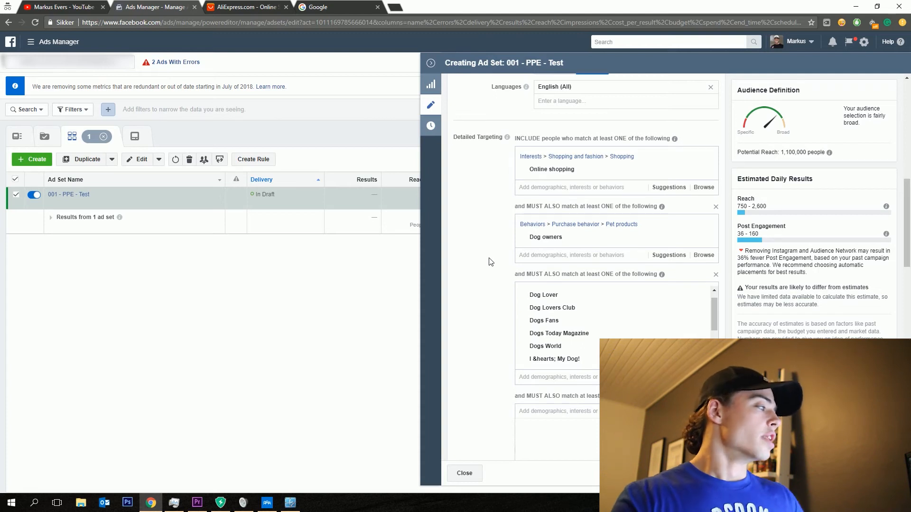
scroll("down", 3)
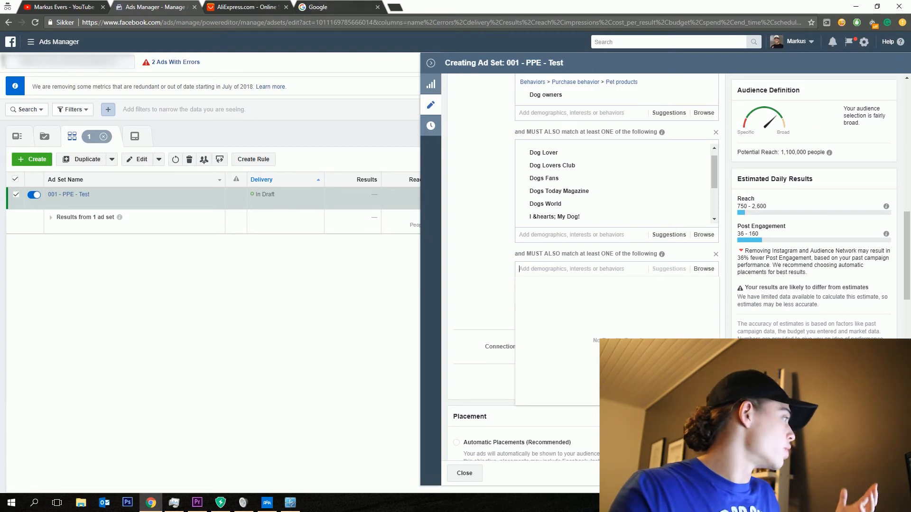
Step: Google 'top 10 dogs supp', scroll the results for pet store names, then return to Ads Manager
left_click(340, 7)
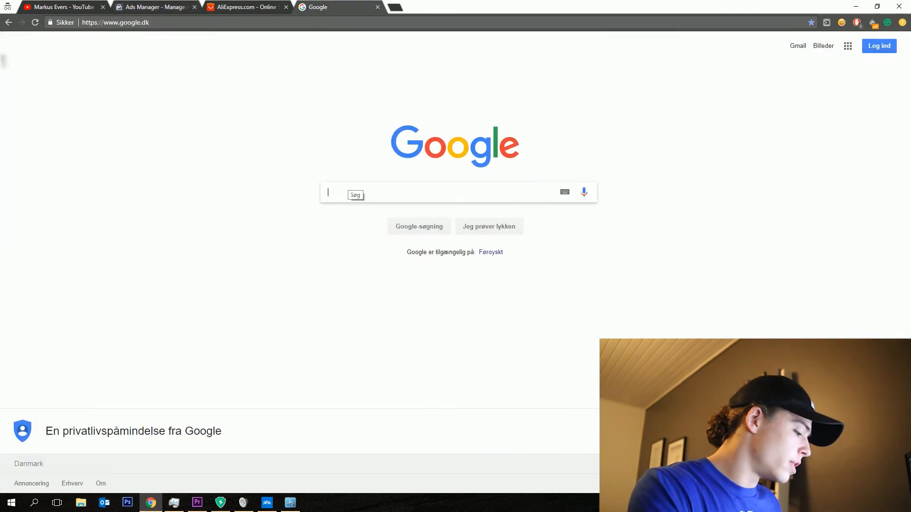
type("top 10 dog")
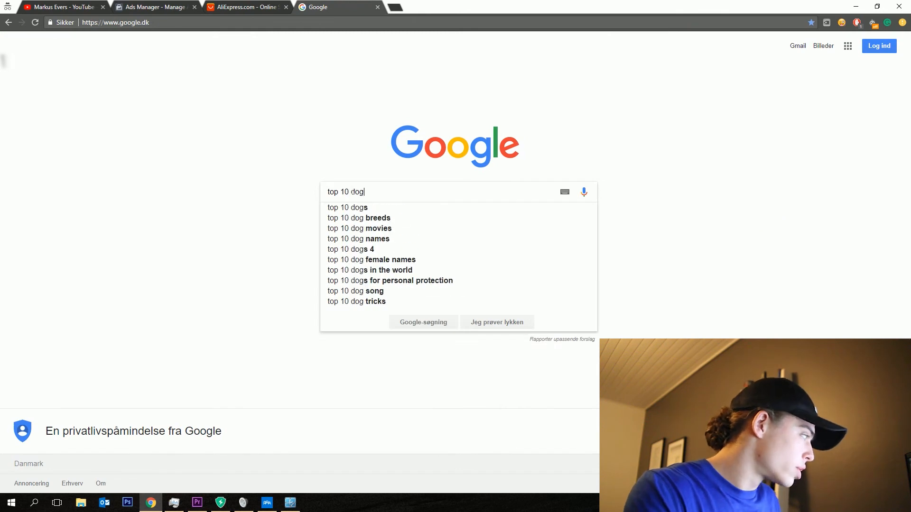
type("s")
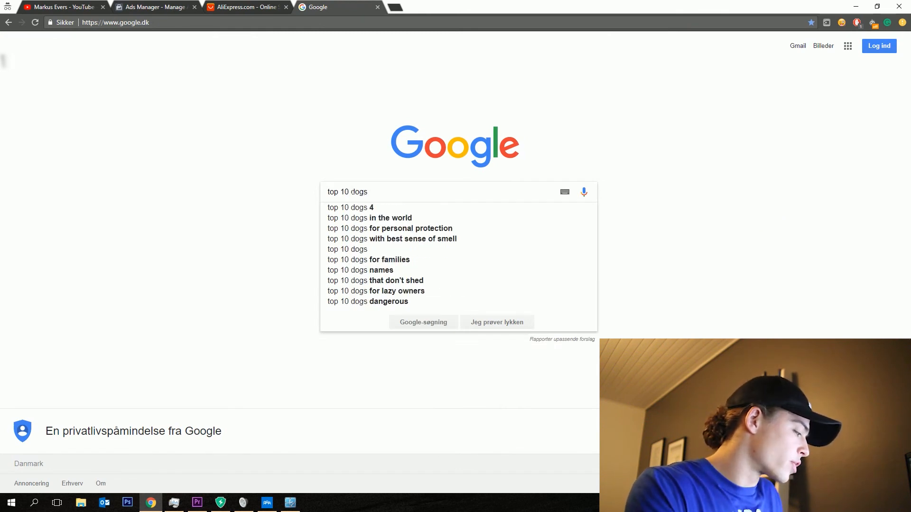
type("supp")
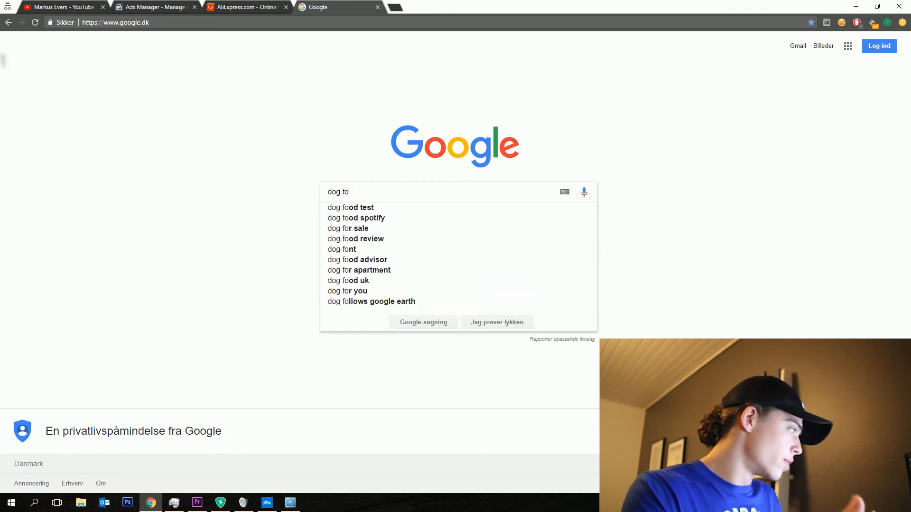
key("Return")
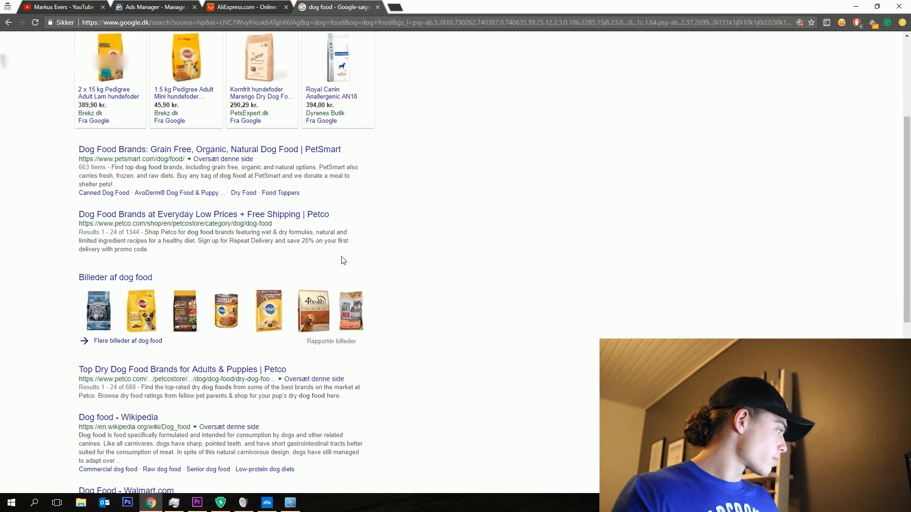
scroll("down", 3)
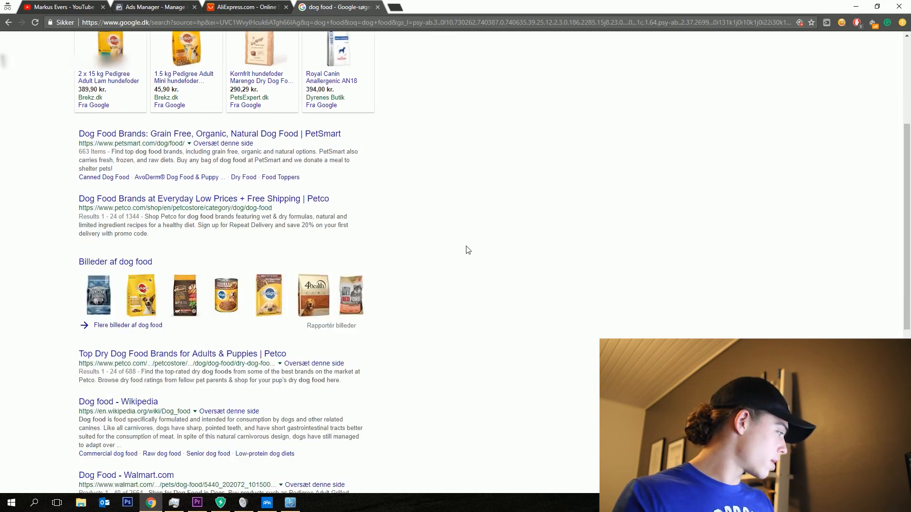
scroll("down", 3)
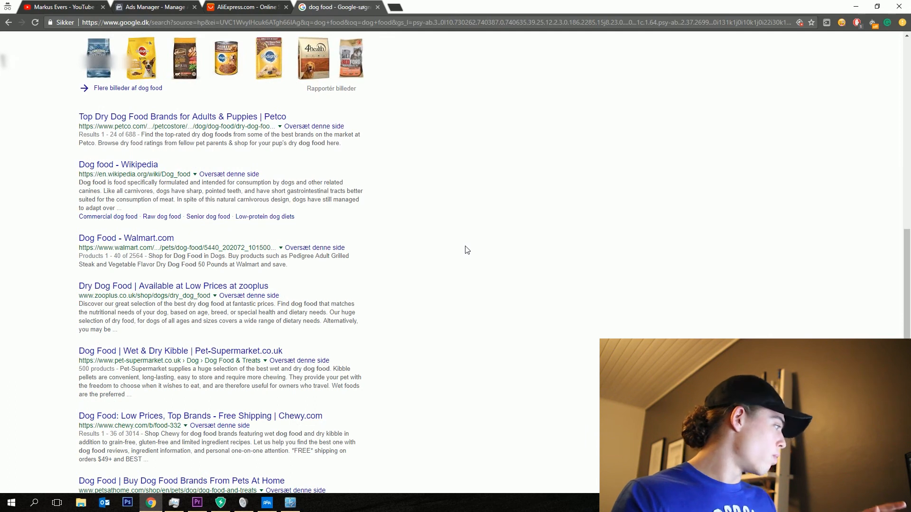
scroll("down", 3)
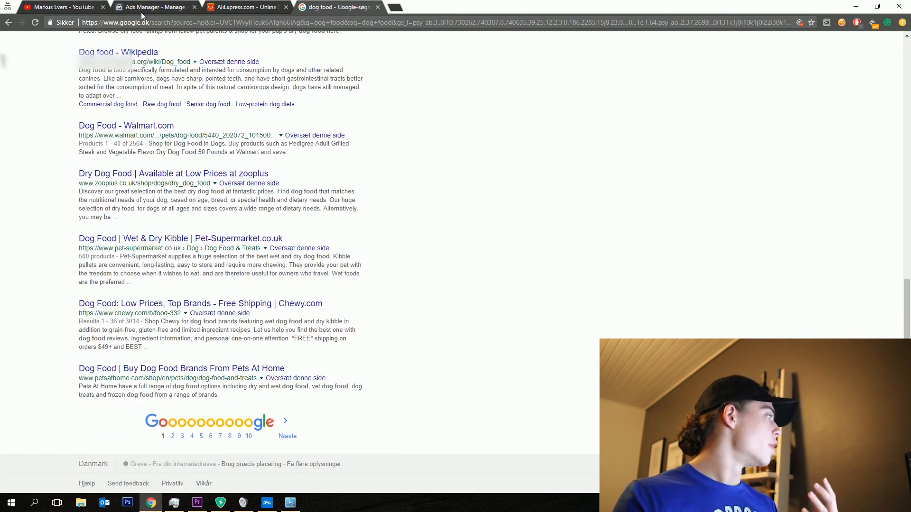
left_click(155, 7)
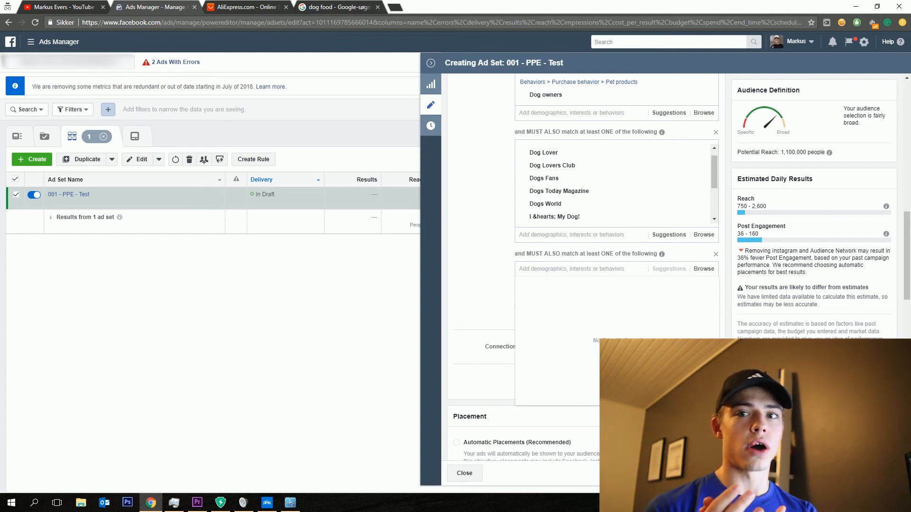
Step: Search 'pet' and add Petco to the newest targeting group
type("petco")
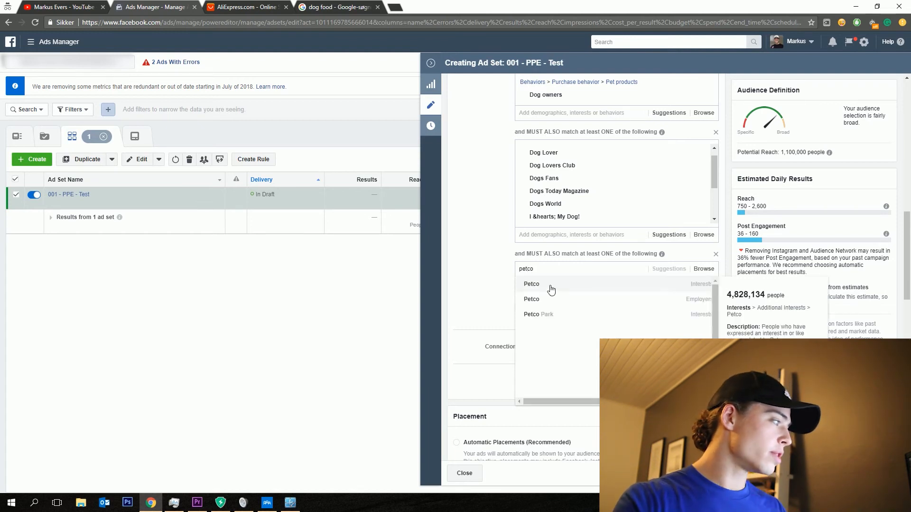
left_click(531, 284)
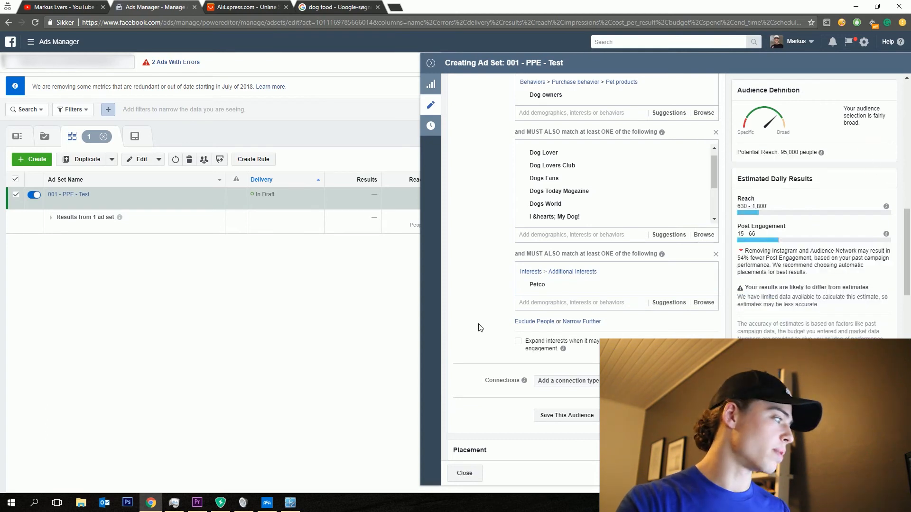
left_click(668, 256)
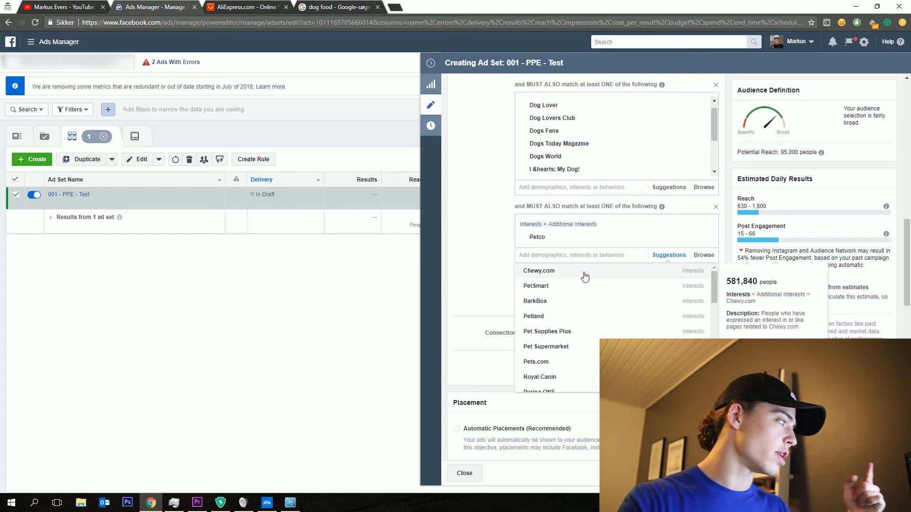
Step: Add PetSmart, BarkBox, Pet Supplies Plus, Puppytoob.com and Dogs Are Awesome from suggestions
left_click(538, 270)
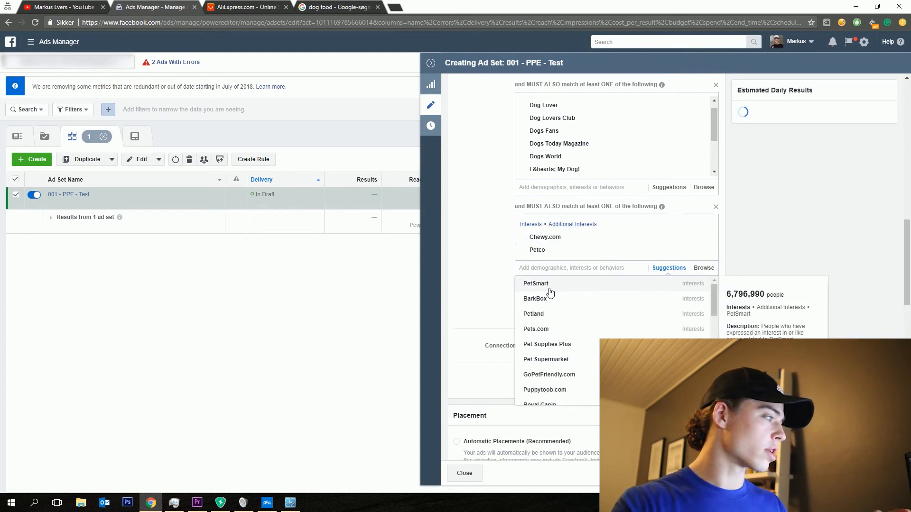
left_click(535, 284)
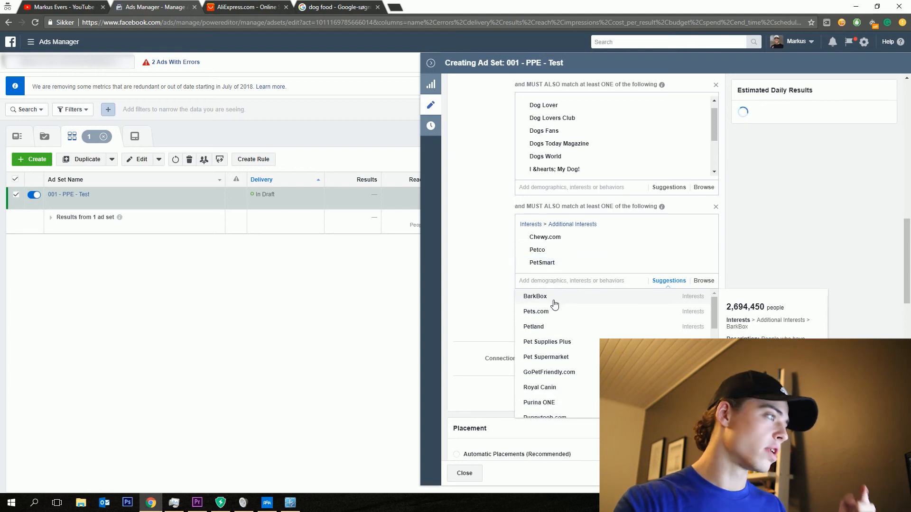
left_click(534, 296)
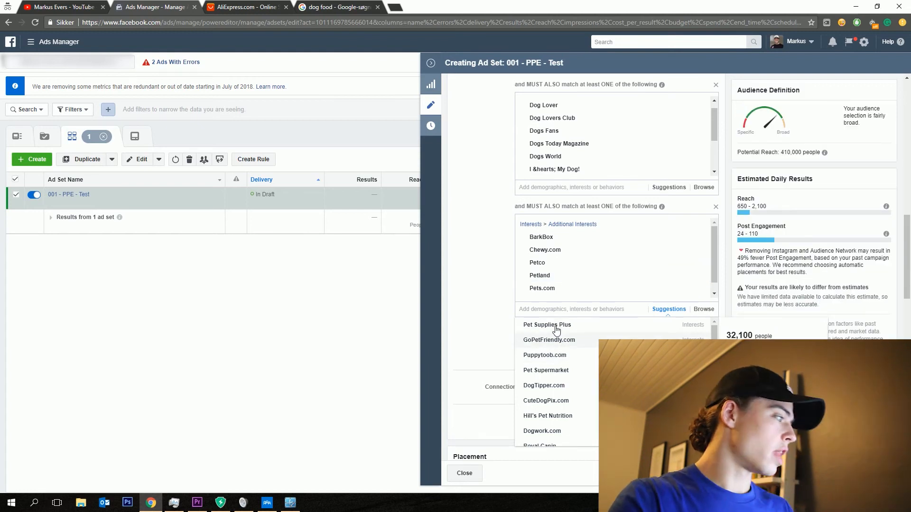
left_click(546, 324)
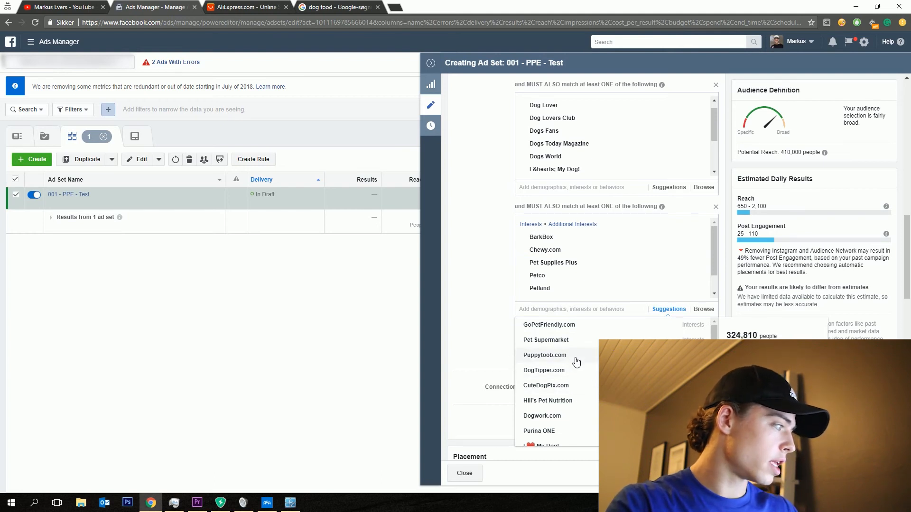
left_click(544, 354)
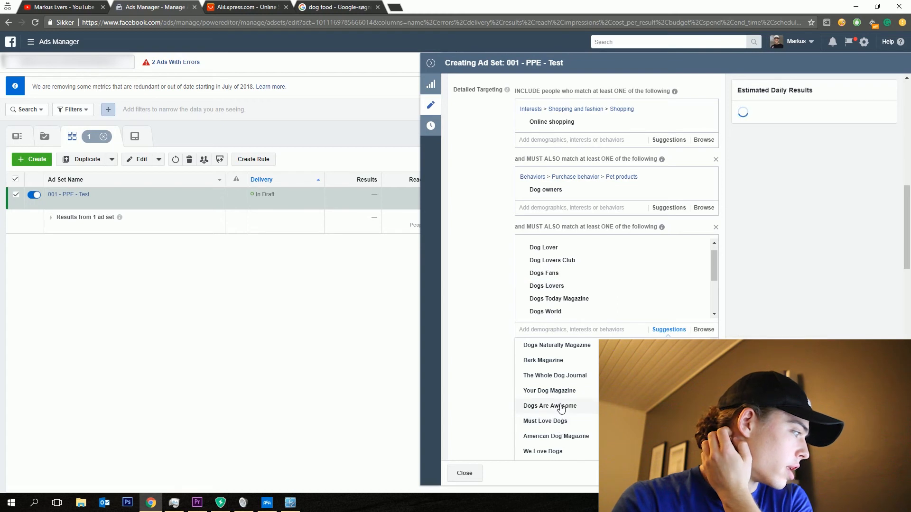
left_click(549, 405)
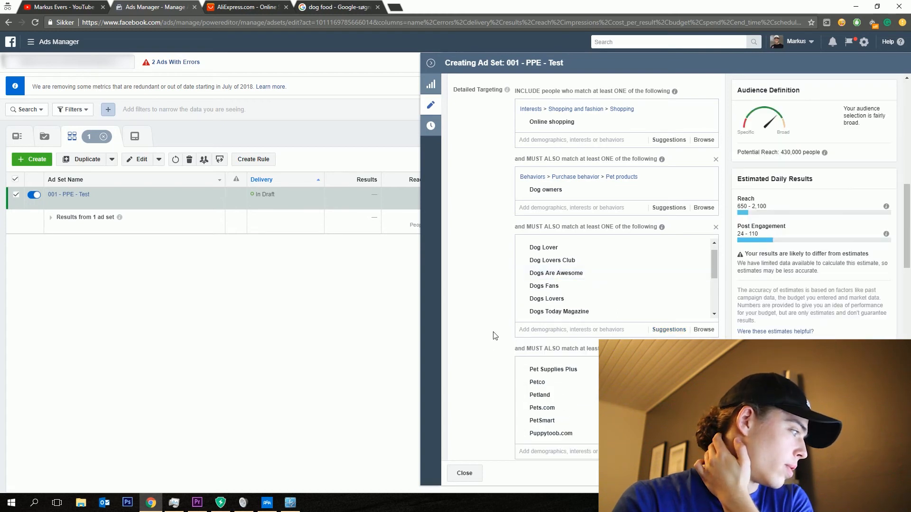
Step: Uncheck Audience Network, Facebook In-Stream Videos and Instant Articles, keeping only Feeds and Suggested Videos
scroll("down", 3)
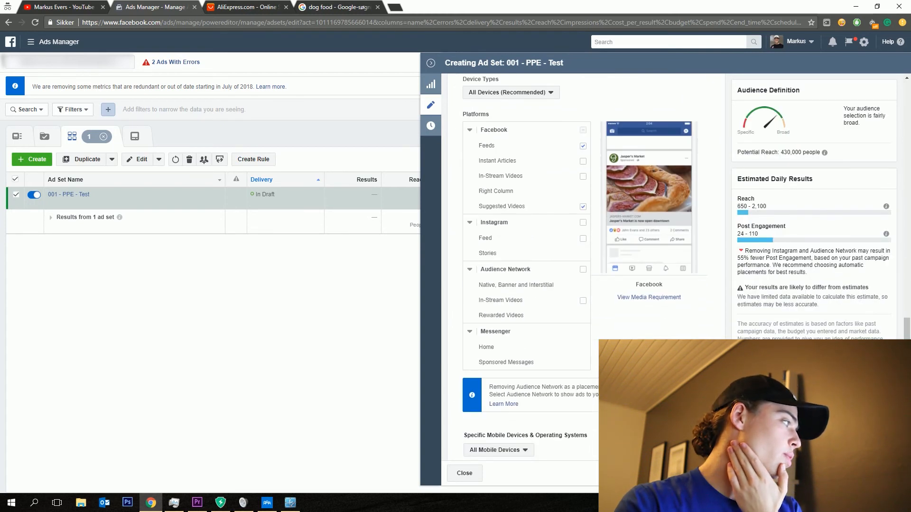
scroll("down", 3)
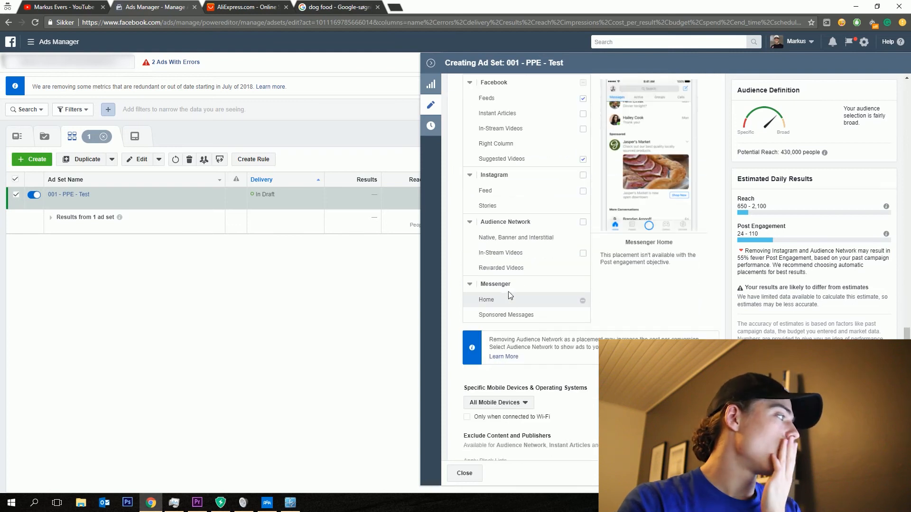
scroll("up", 3)
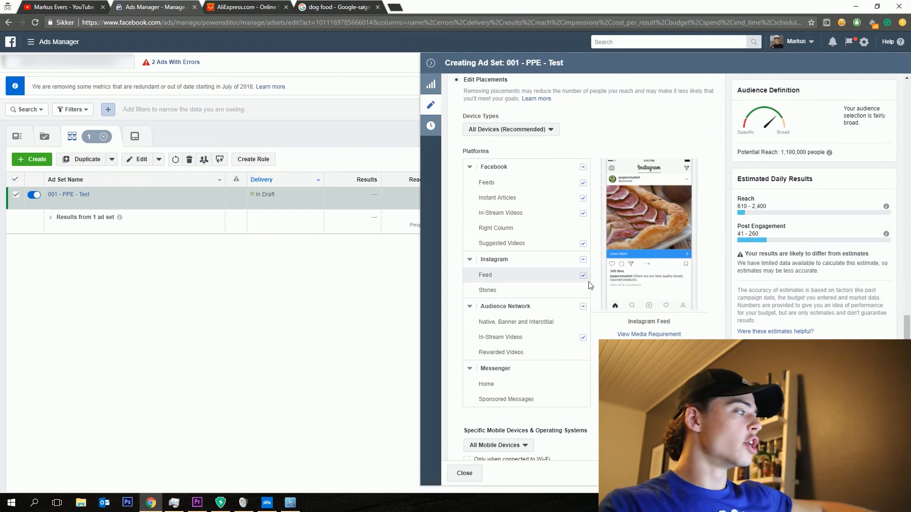
scroll("up", 3)
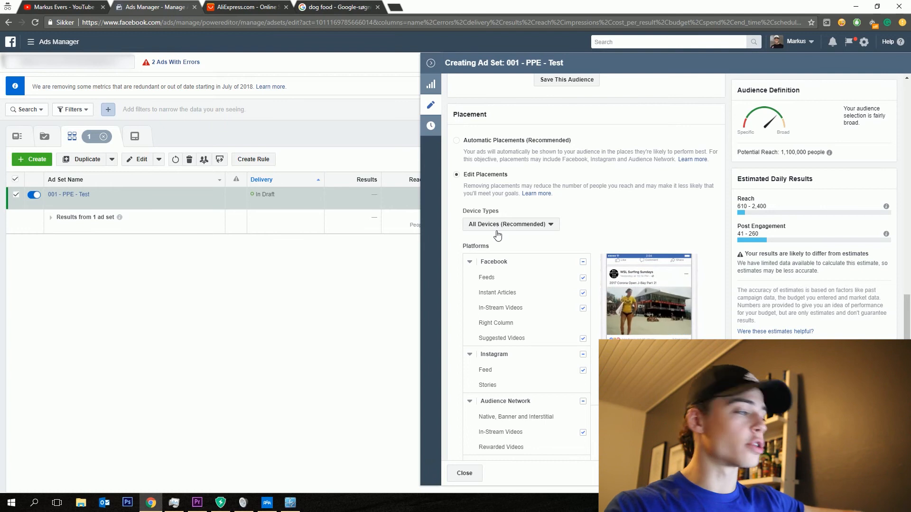
scroll("down", 3)
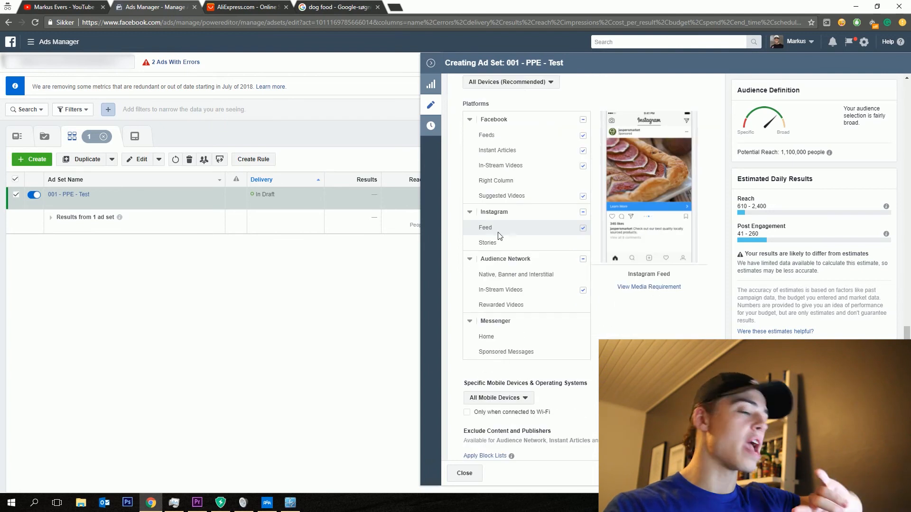
left_click(583, 259)
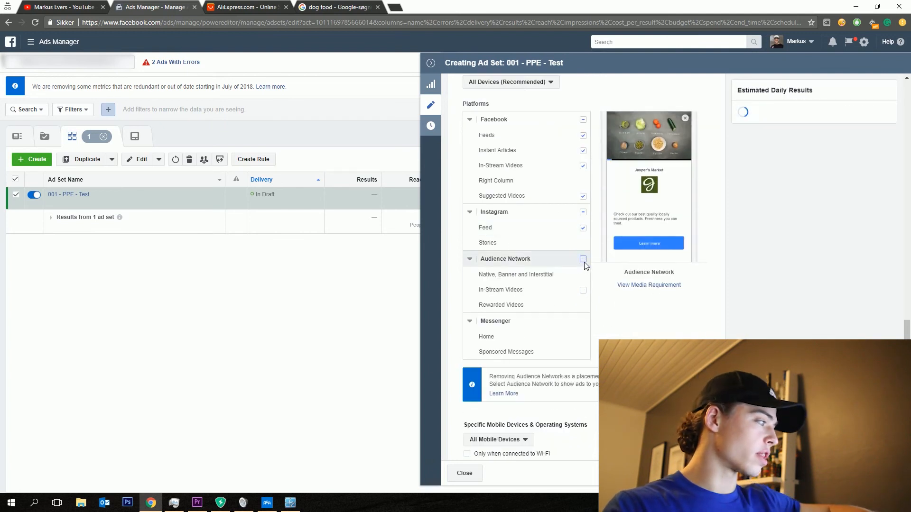
scroll("up", 3)
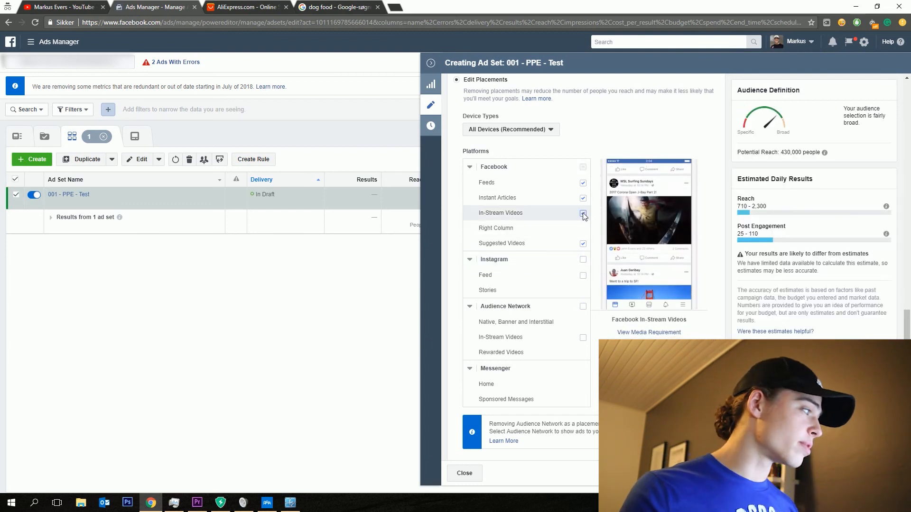
left_click(583, 212)
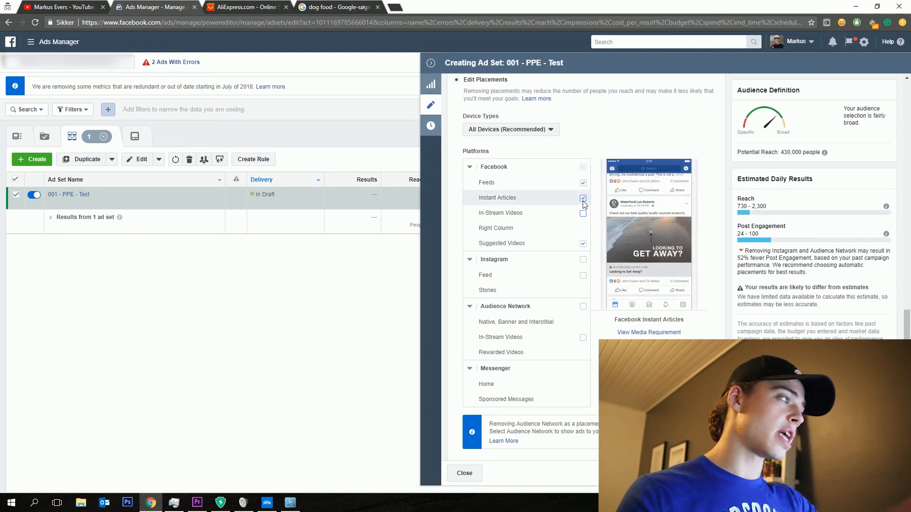
left_click(582, 198)
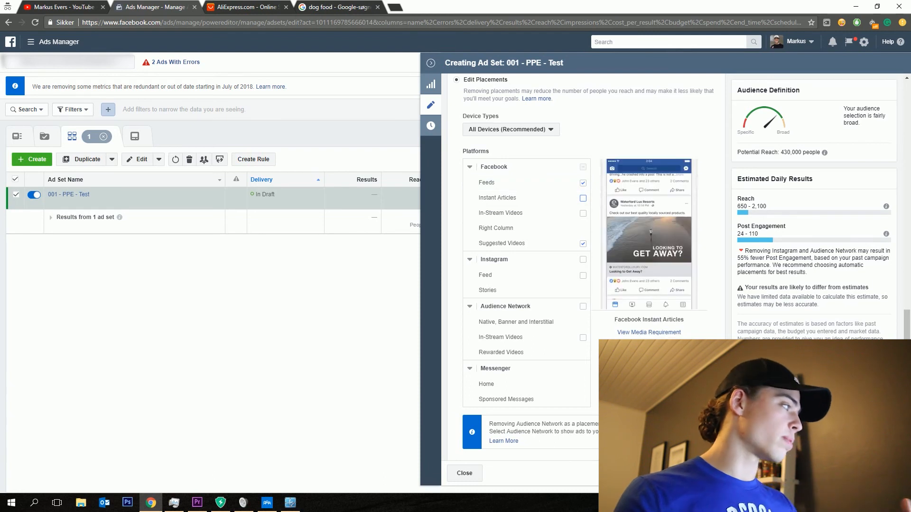
scroll("down", 3)
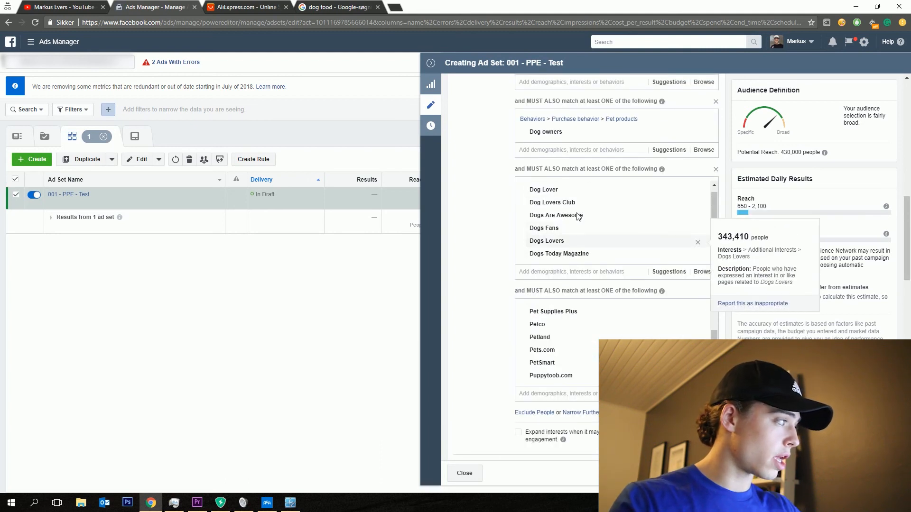
scroll("up", 3)
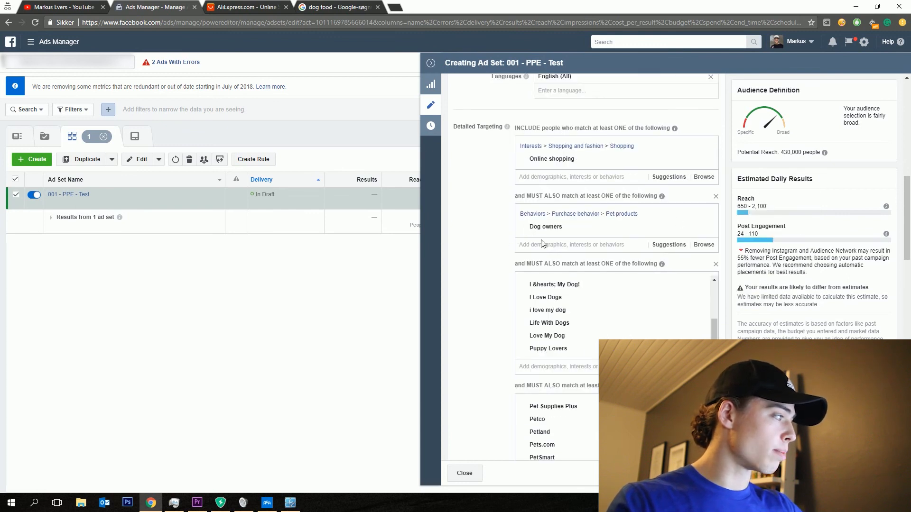
mouse_move(469, 300)
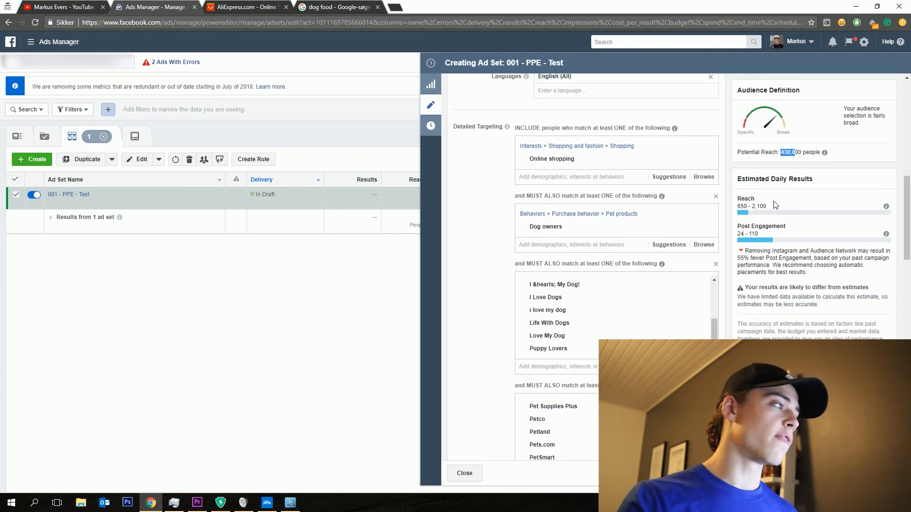
scroll("down", 3)
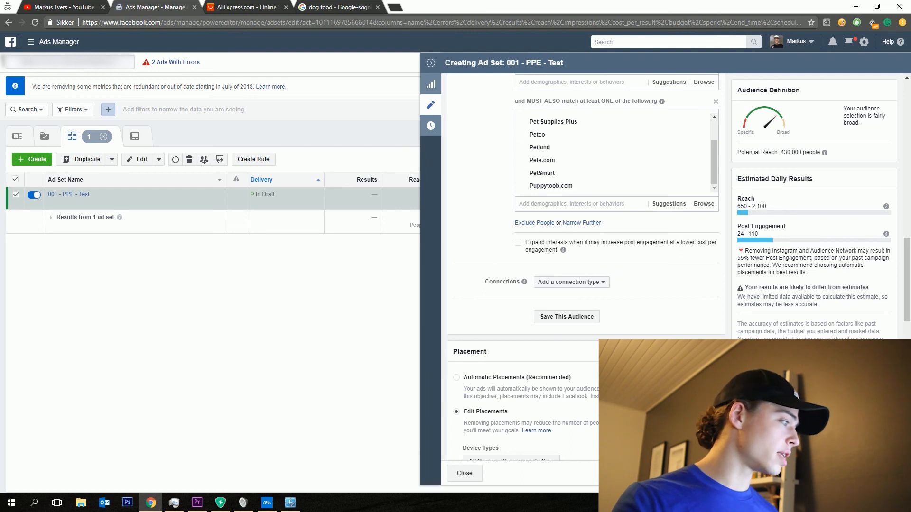
scroll("down", 3)
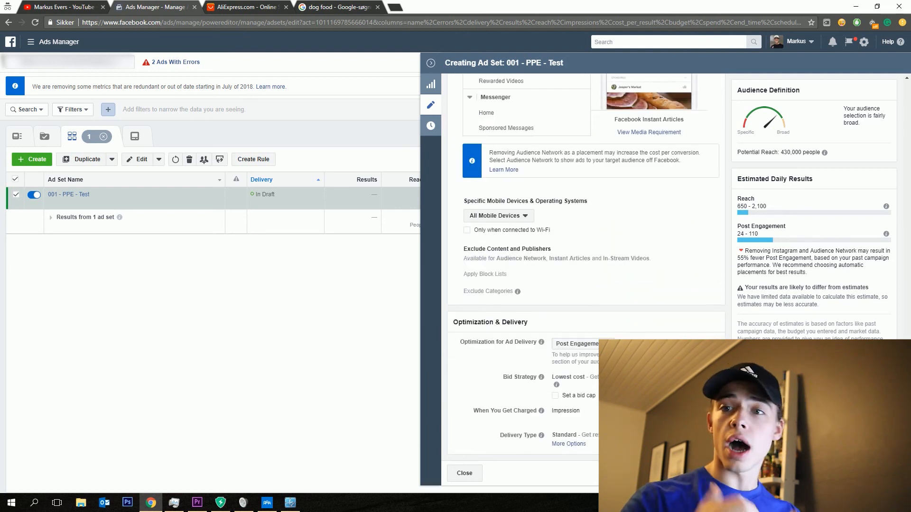
left_click(577, 343)
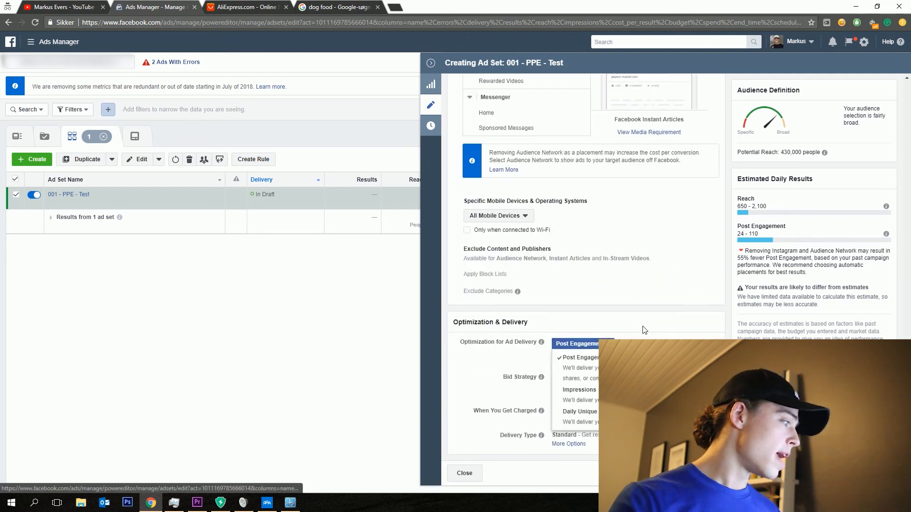
left_click(576, 344)
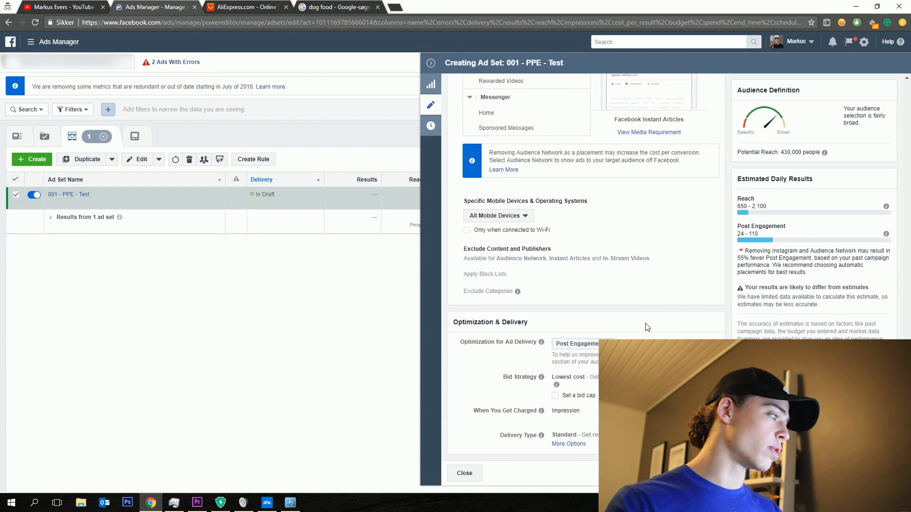
scroll("up", 3)
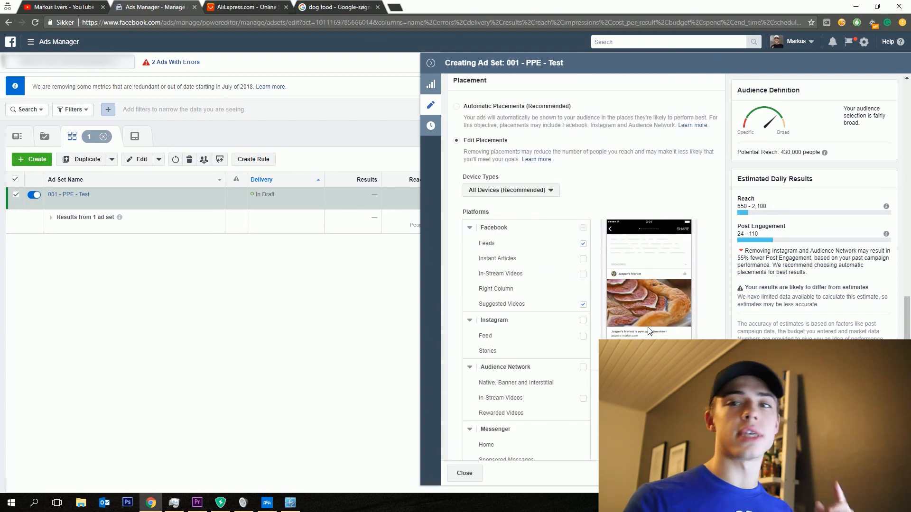
scroll("up", 3)
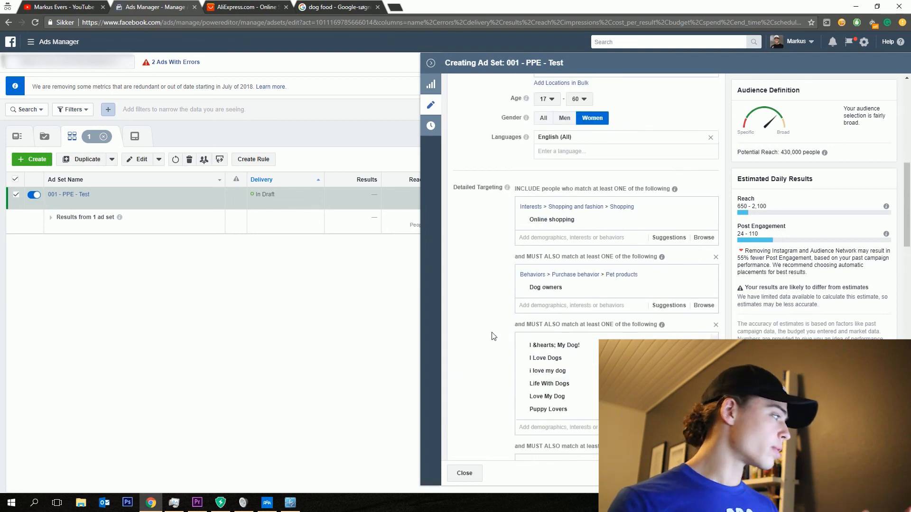
scroll("up", 3)
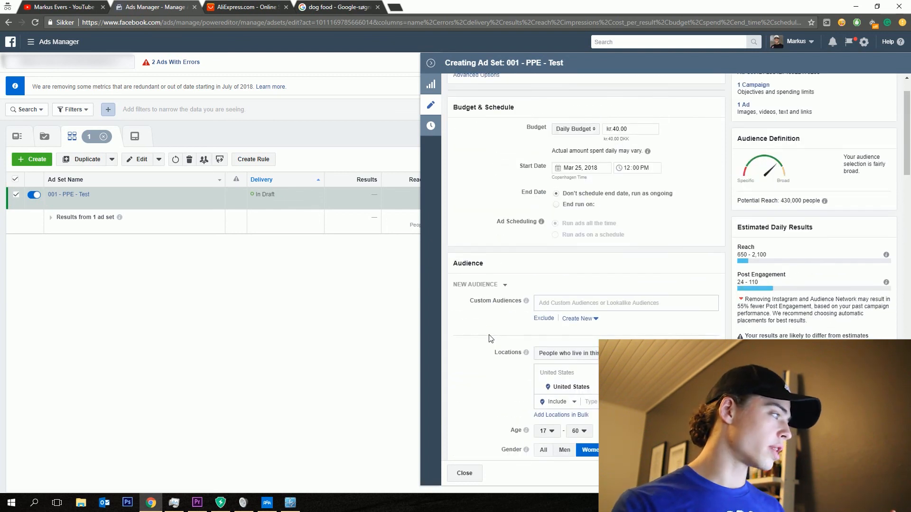